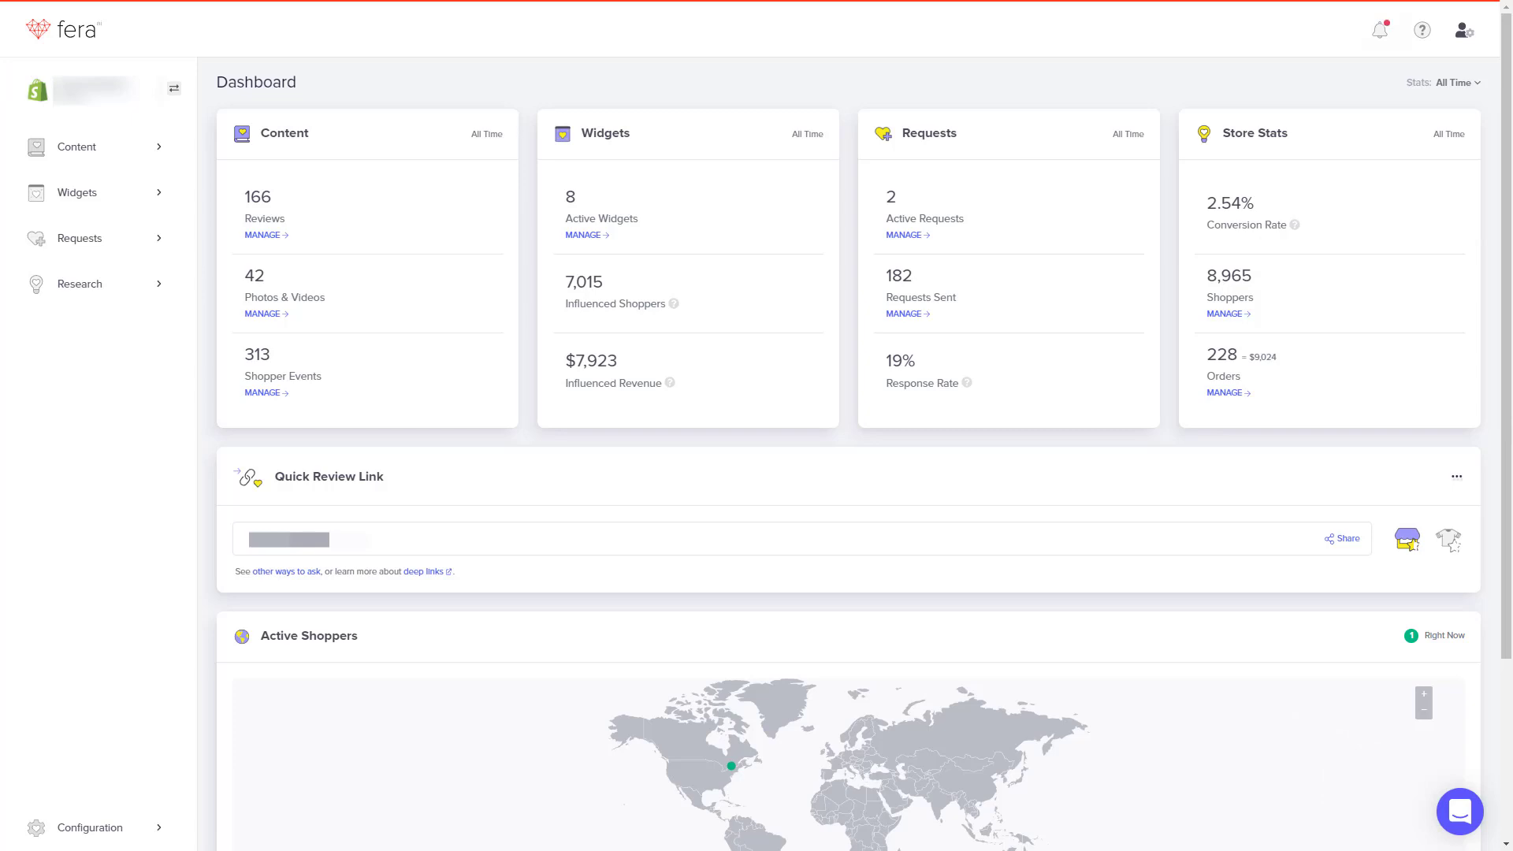
Expand Configuration > Setup in the Fera sidebar and go to Integrations
left_click(1379, 28)
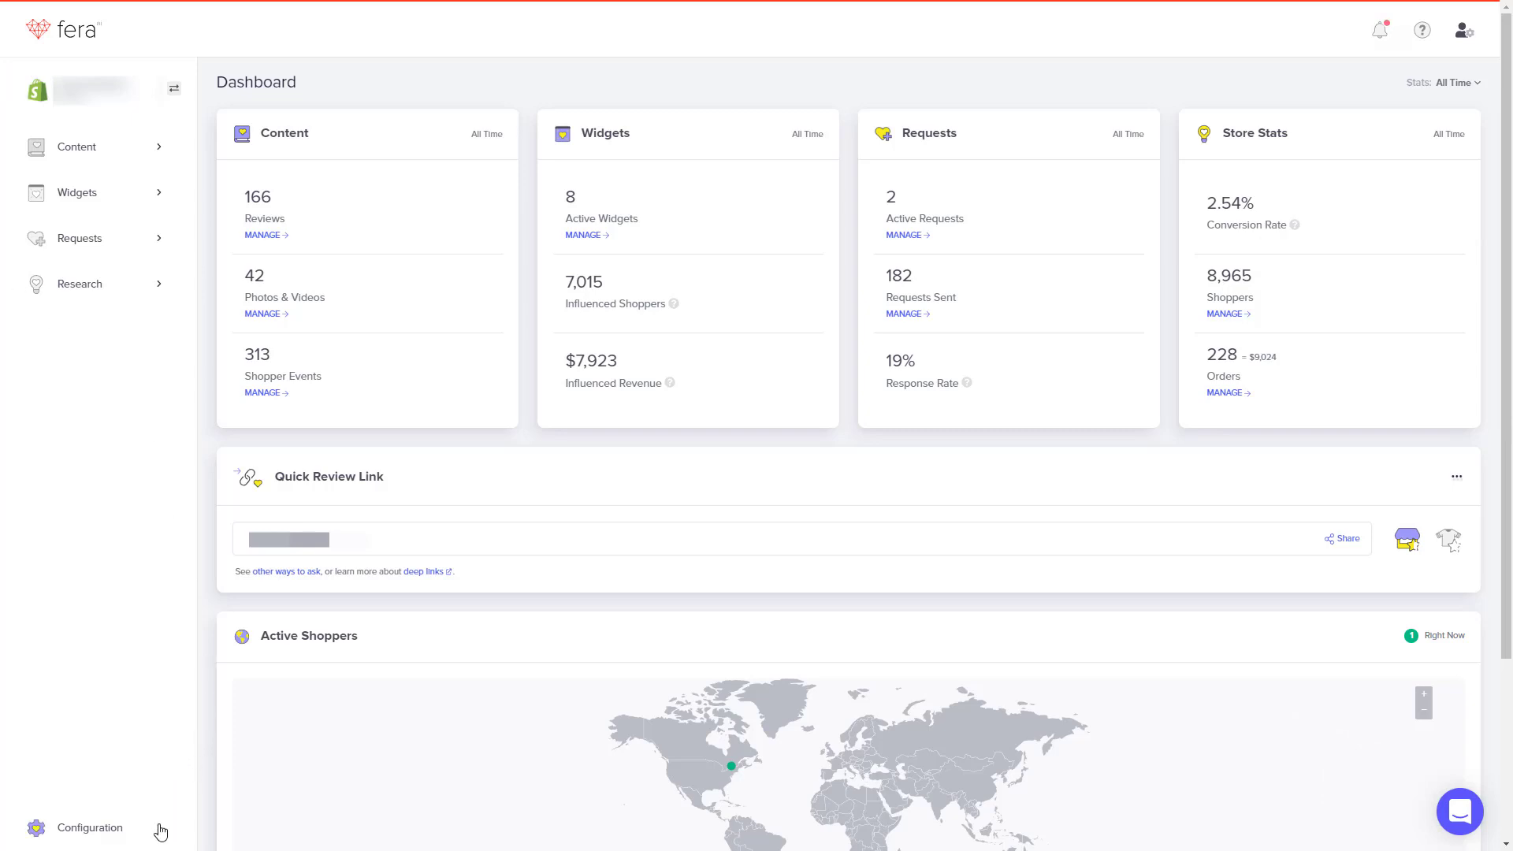
left_click(88, 827)
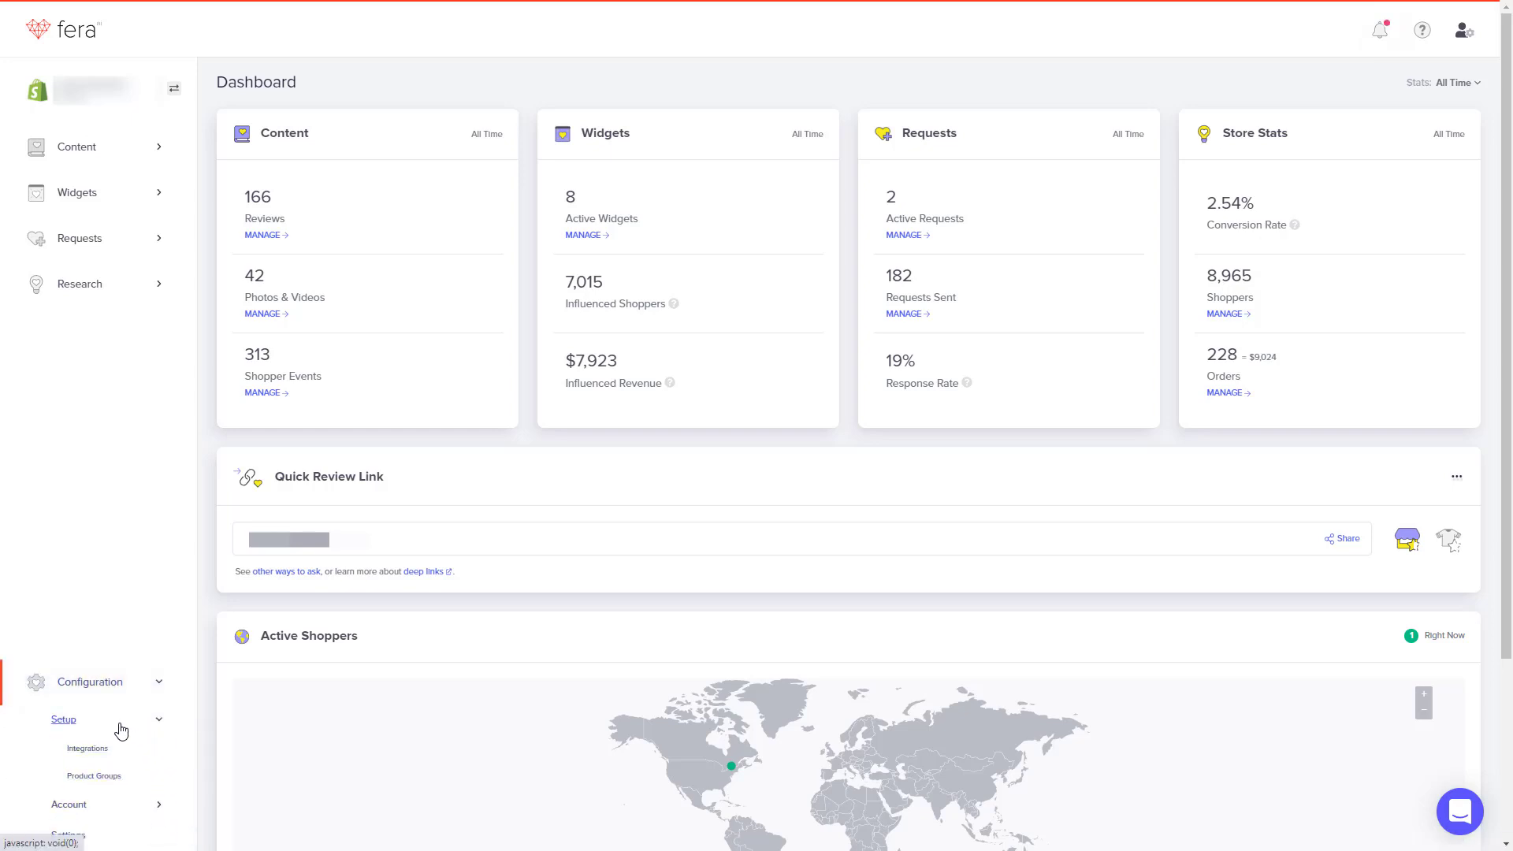
mouse_move(89, 747)
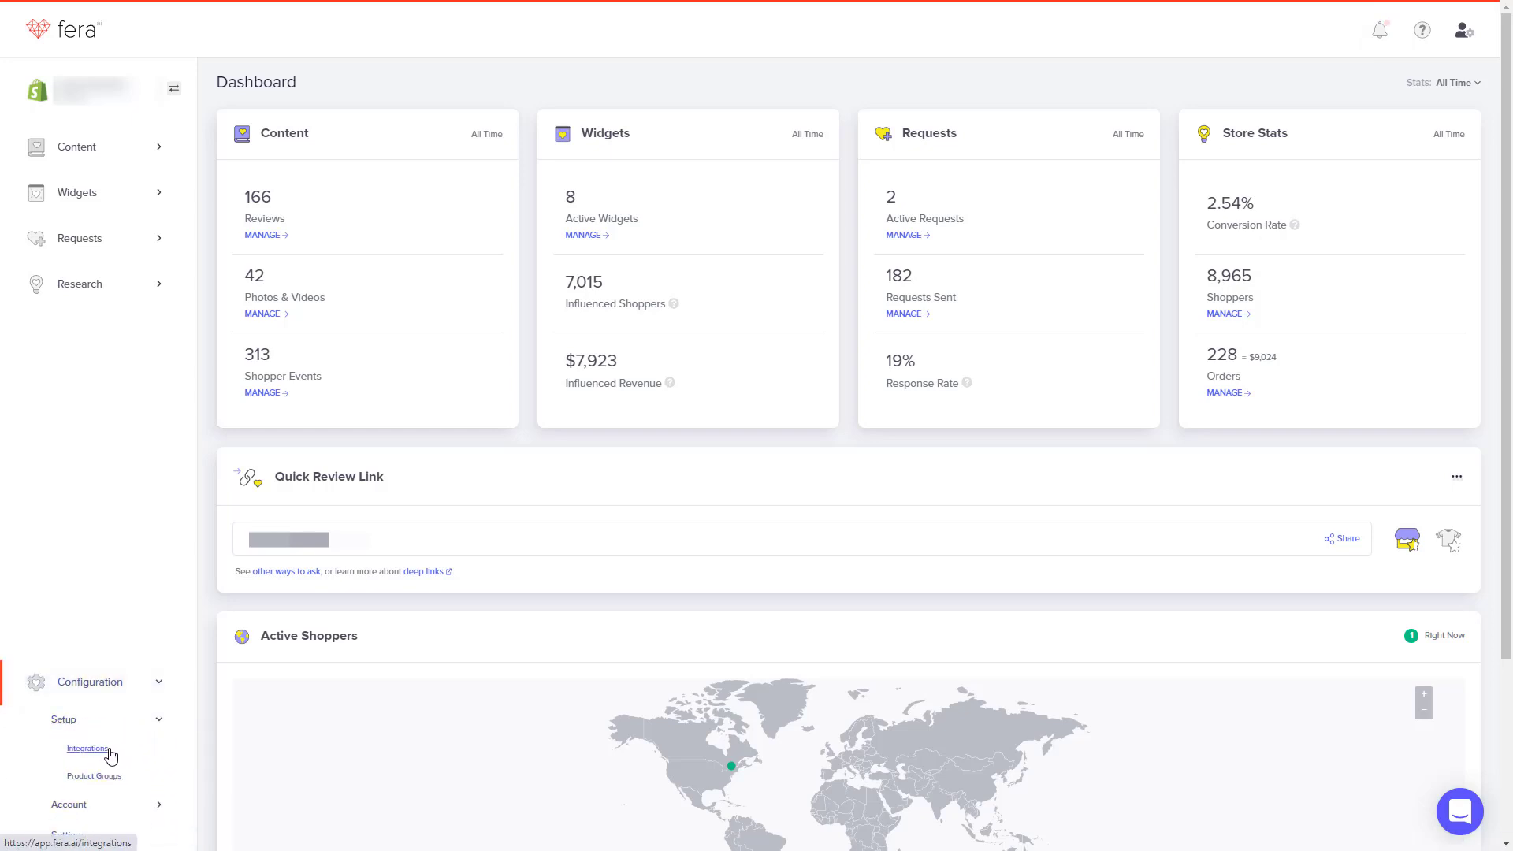
left_click(88, 748)
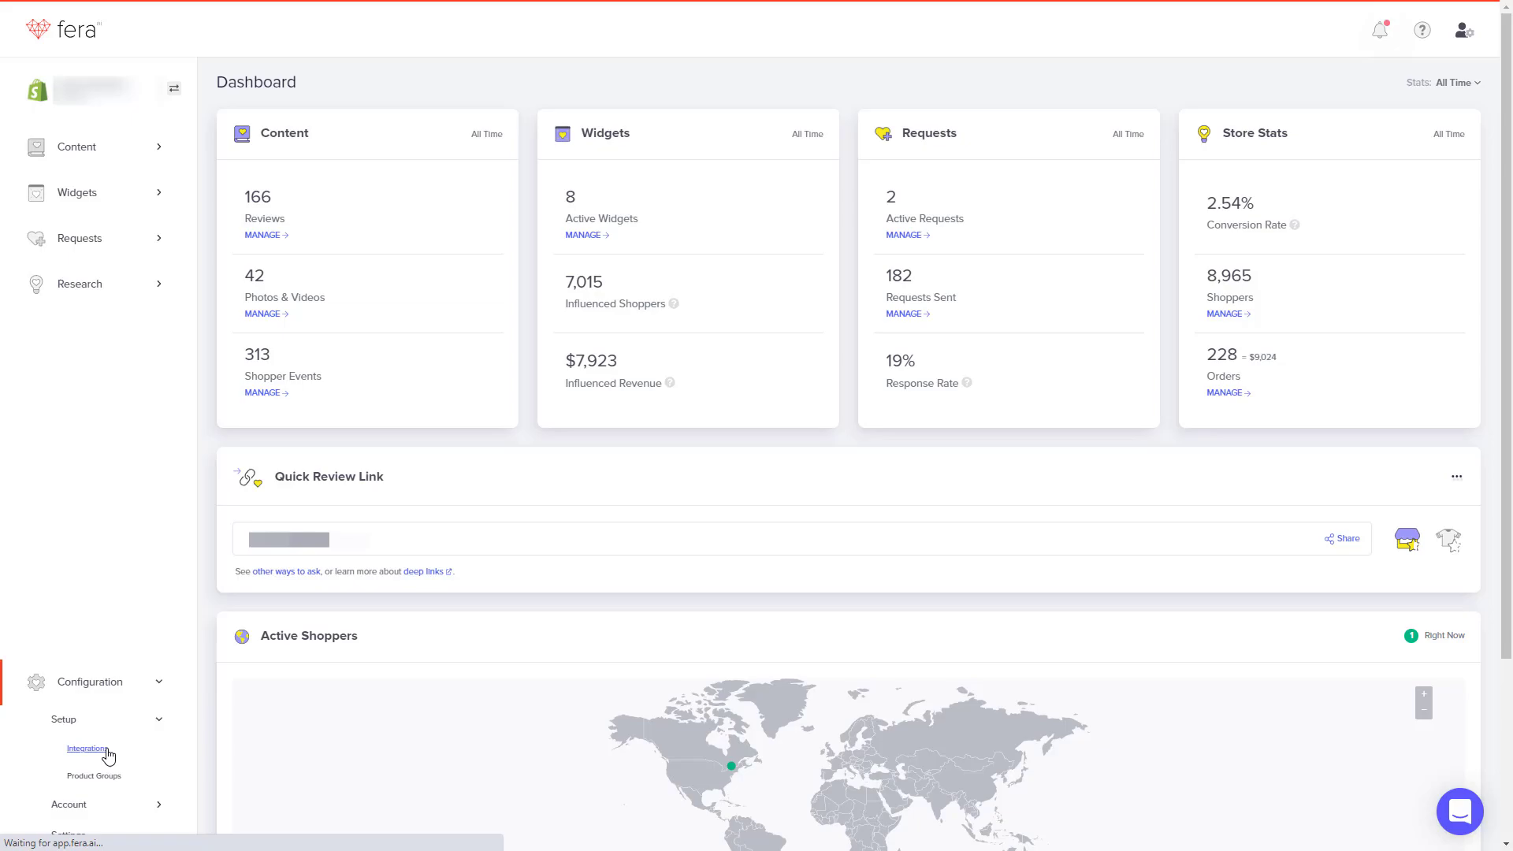
Start connecting the Google Shopping integration to get the reviews feed link
left_click(86, 748)
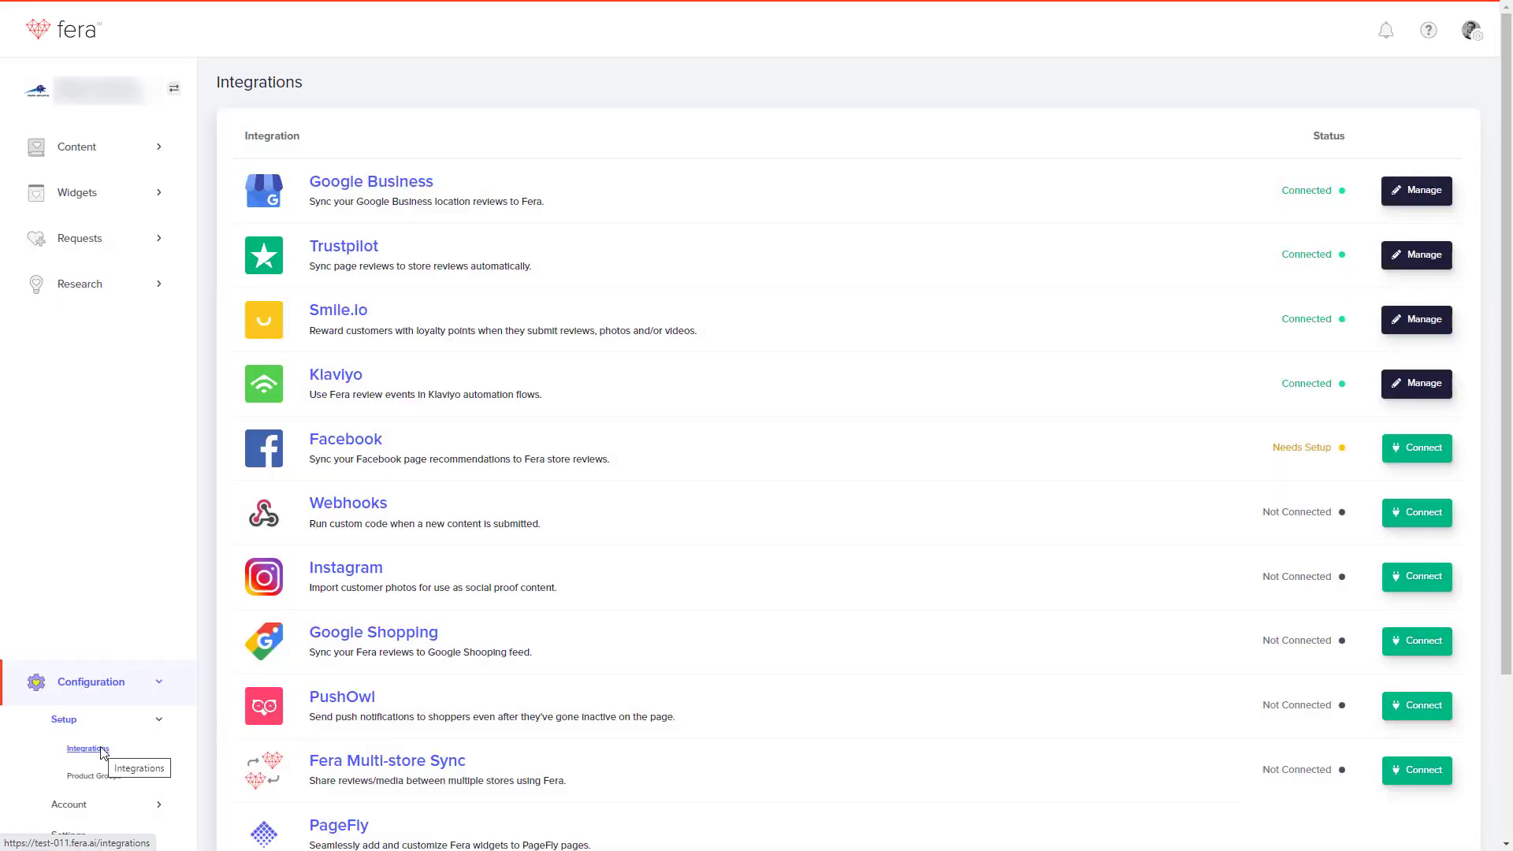
mouse_move(272, 742)
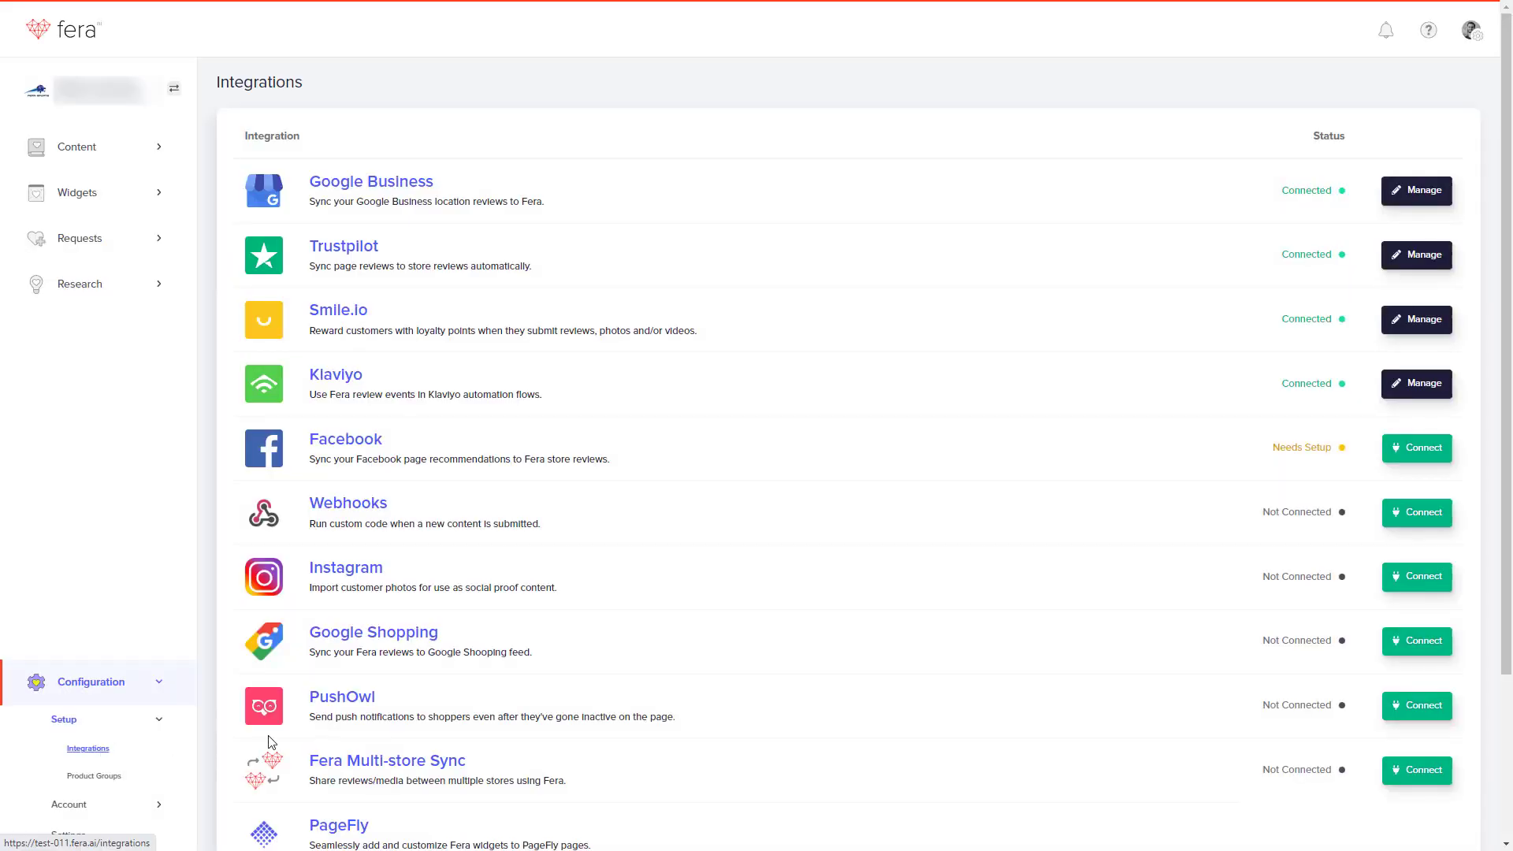
mouse_move(1390, 643)
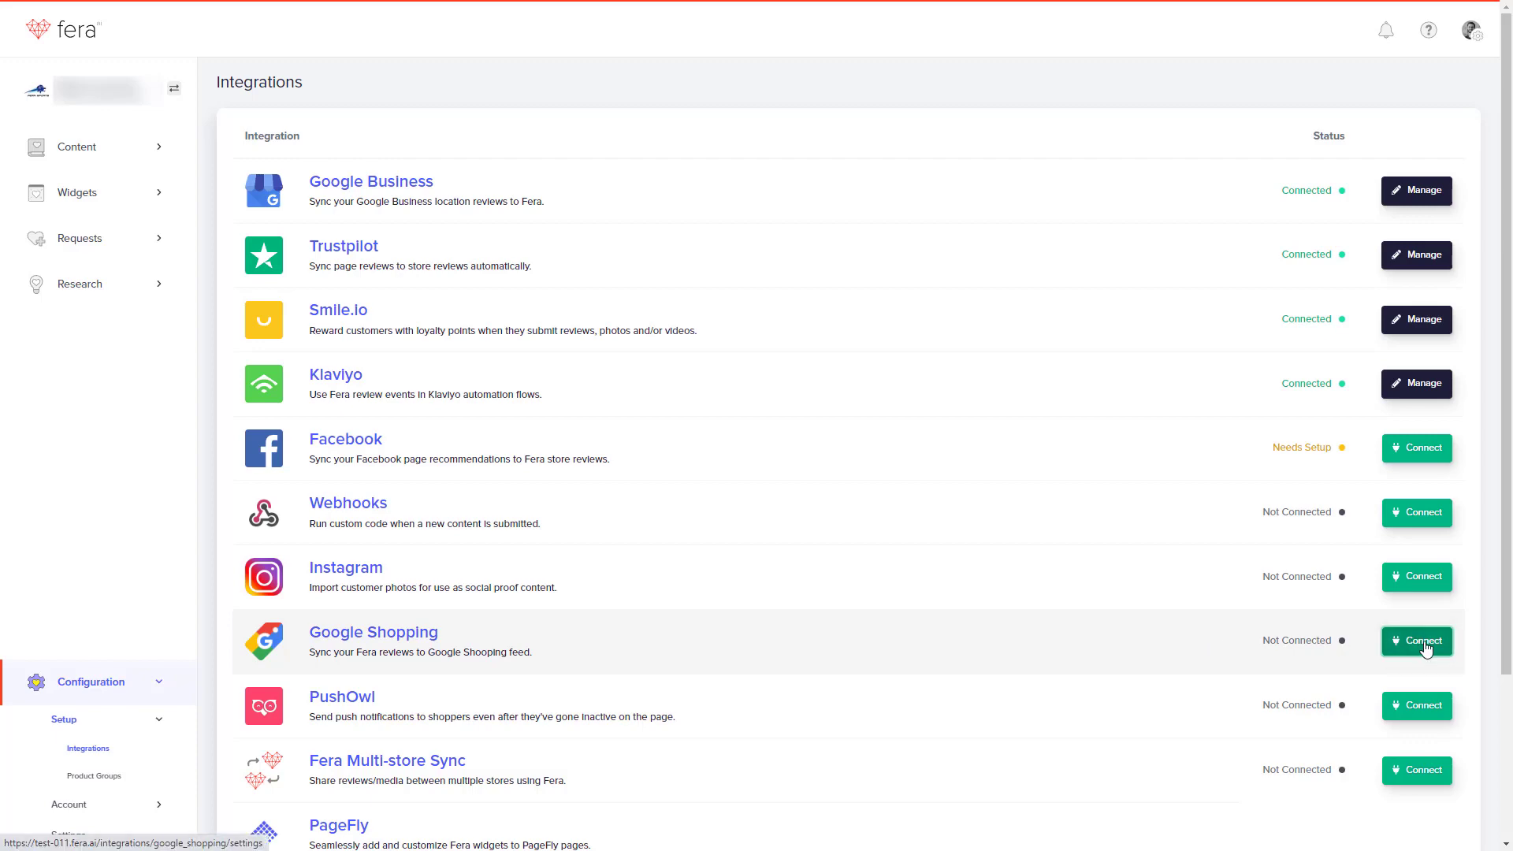
left_click(1415, 641)
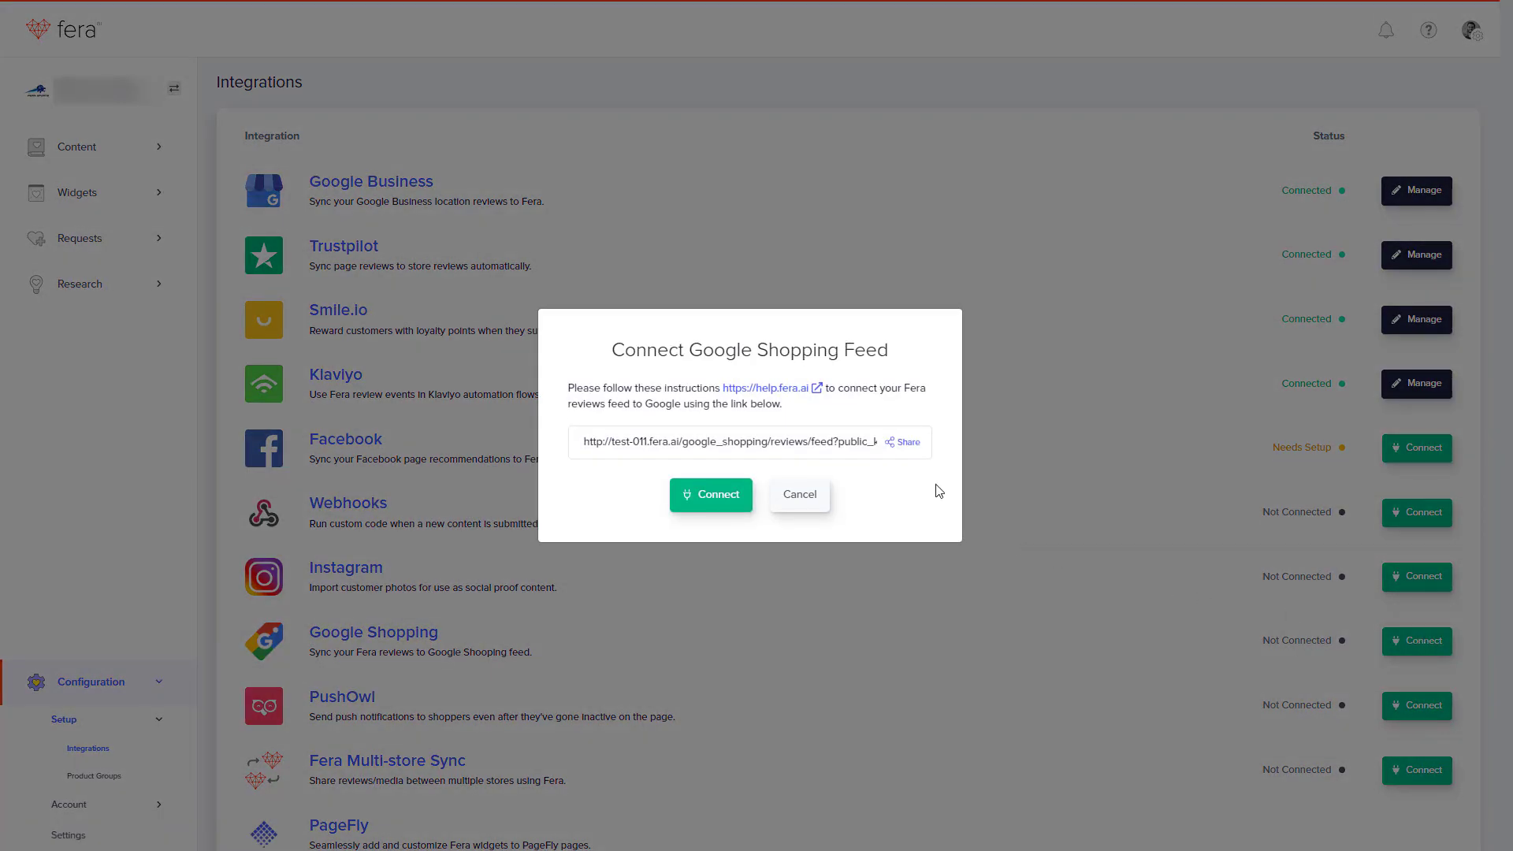
mouse_move(905, 441)
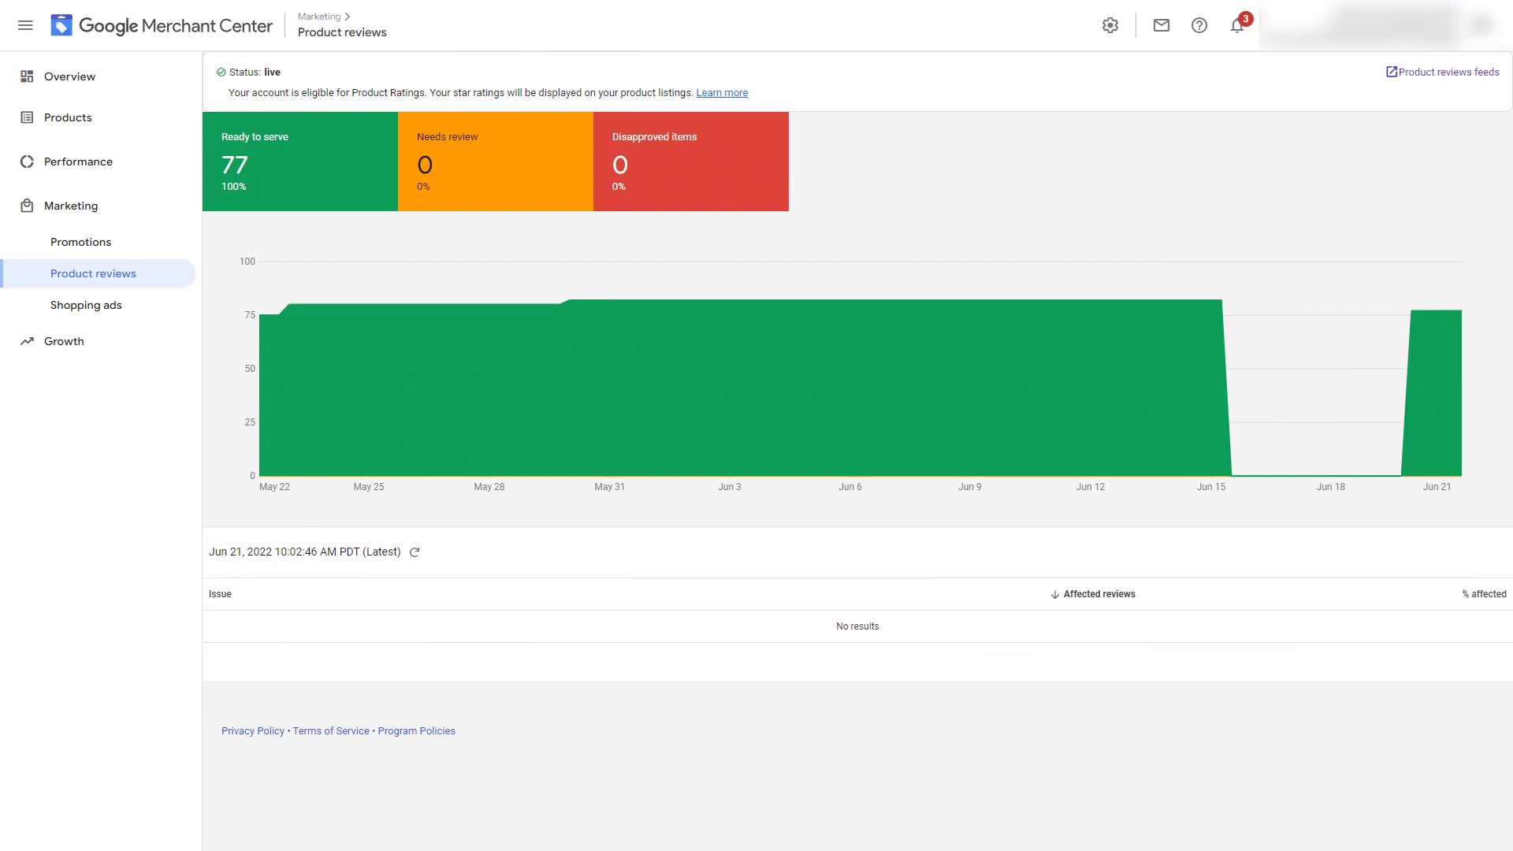
mouse_move(247, 118)
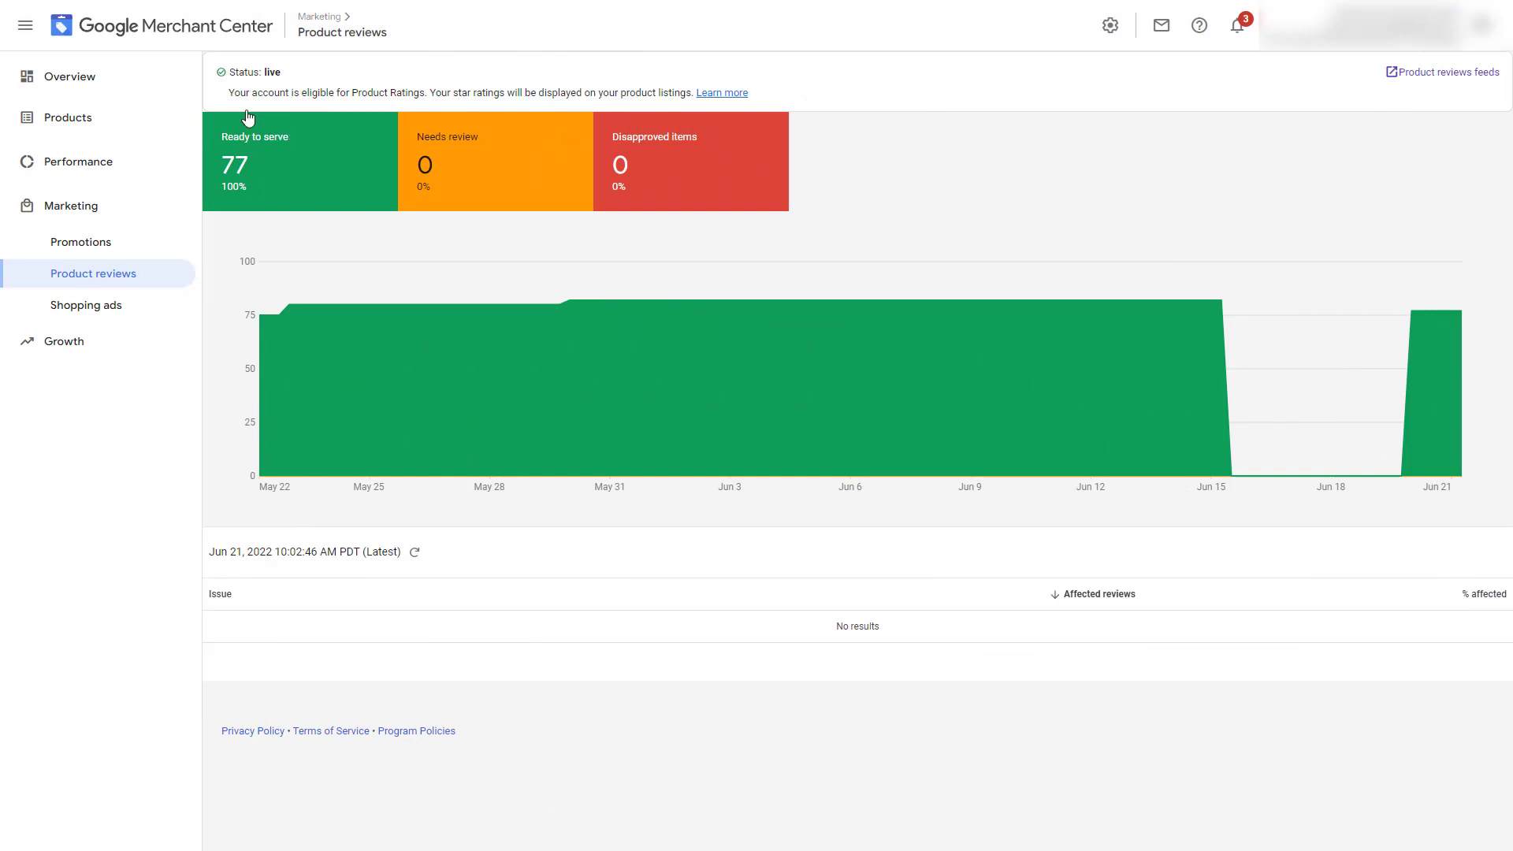
mouse_move(195, 132)
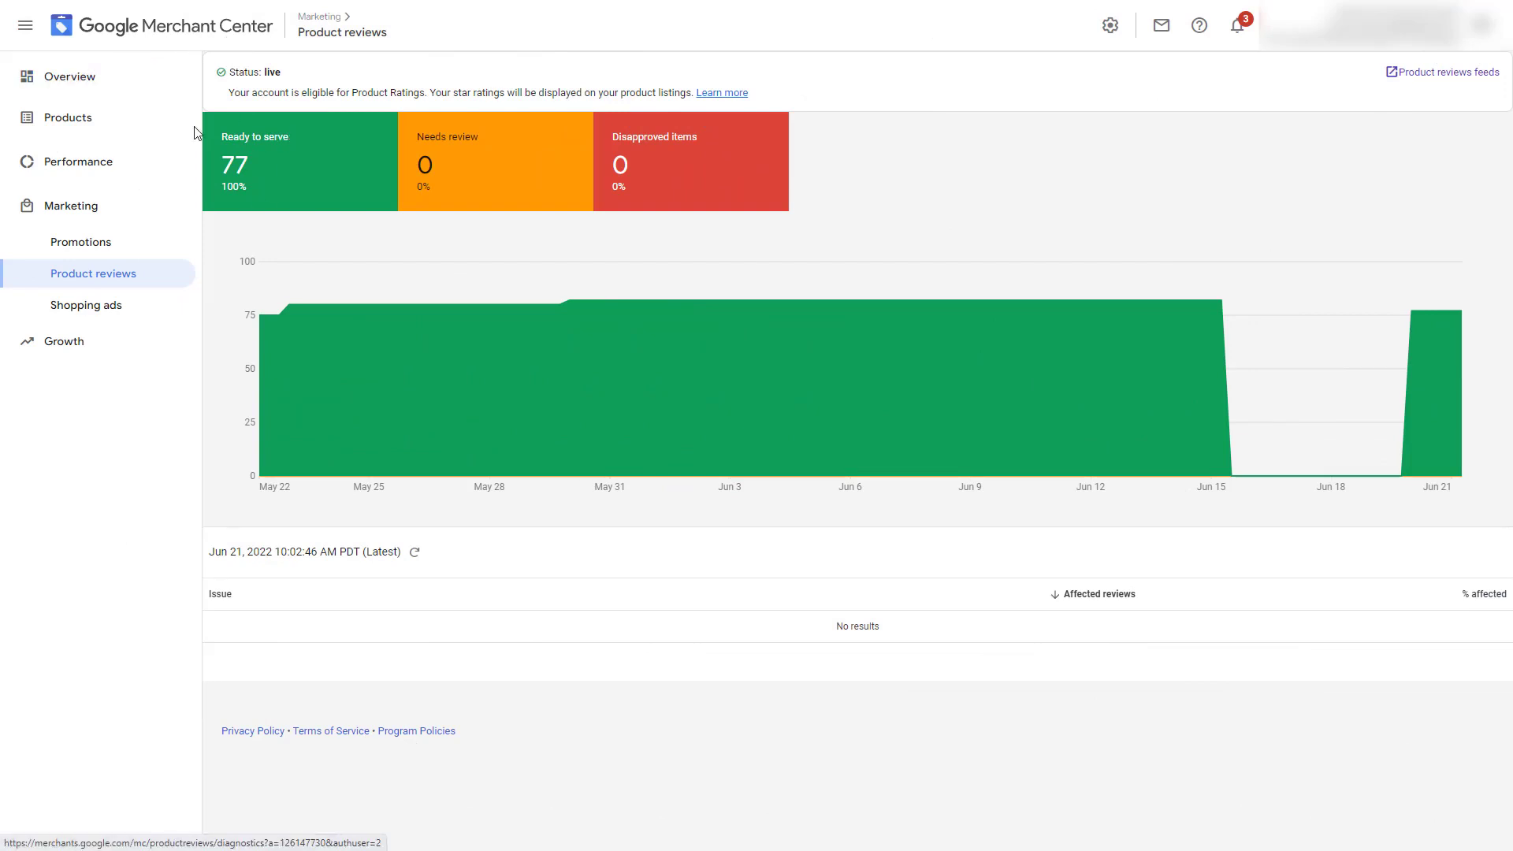
mouse_move(146, 214)
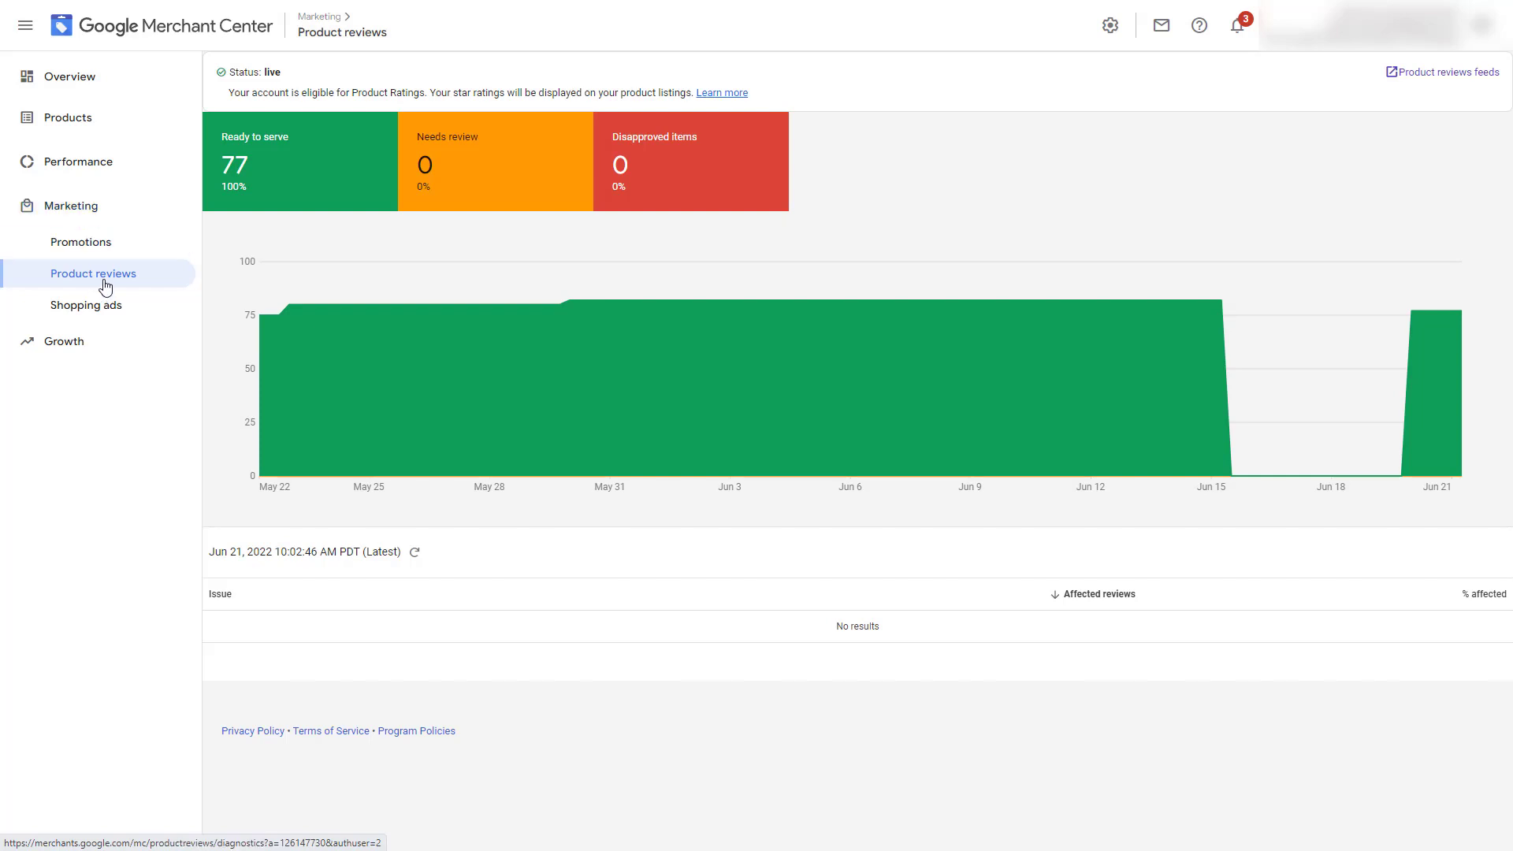
mouse_move(1411, 130)
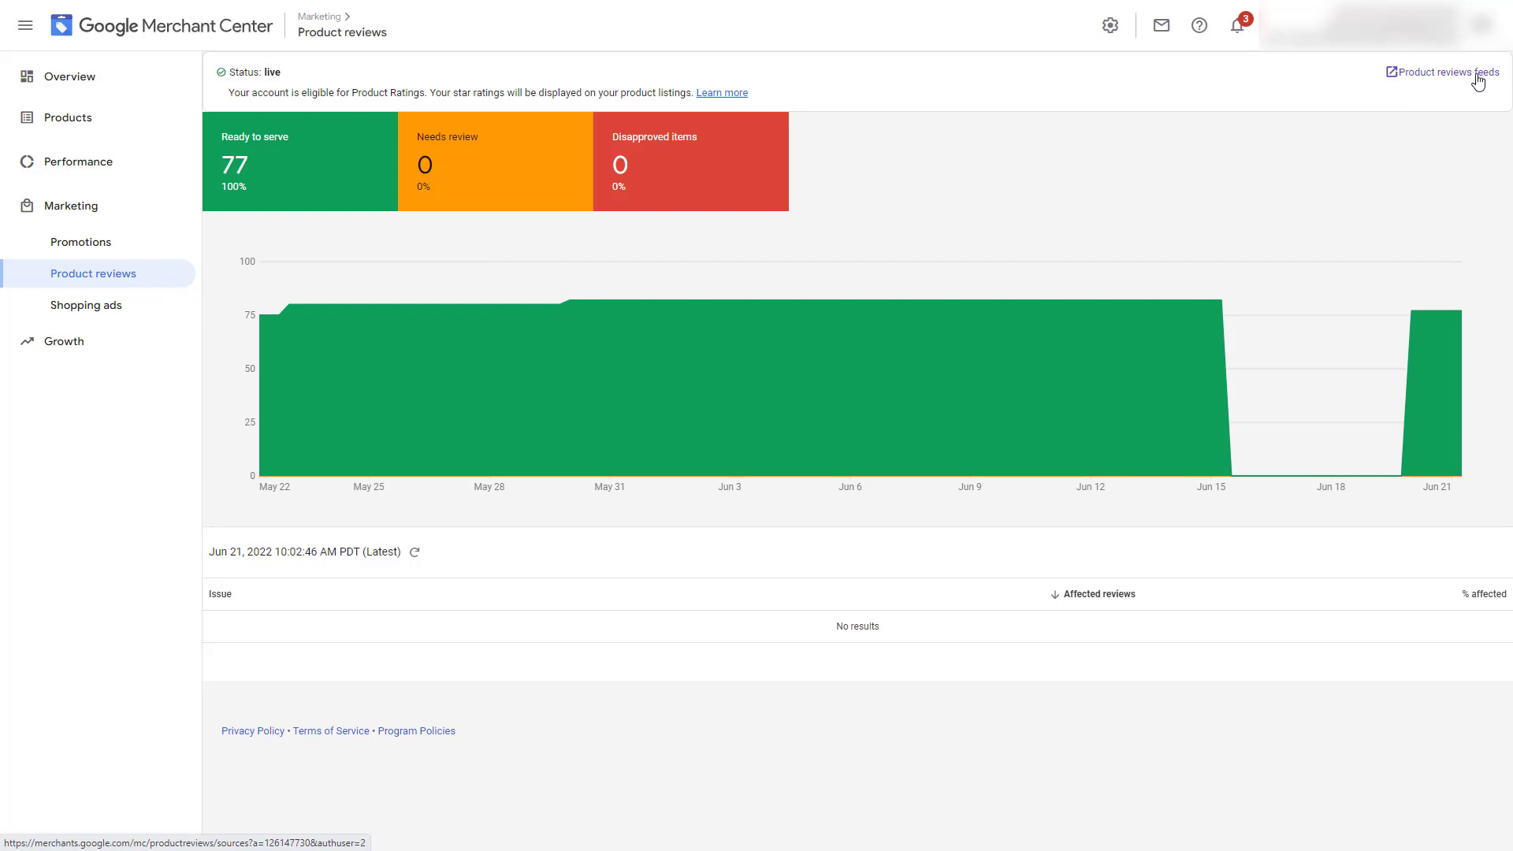
Go to the Product reviews feeds list in Google Merchant Center
left_click(1440, 71)
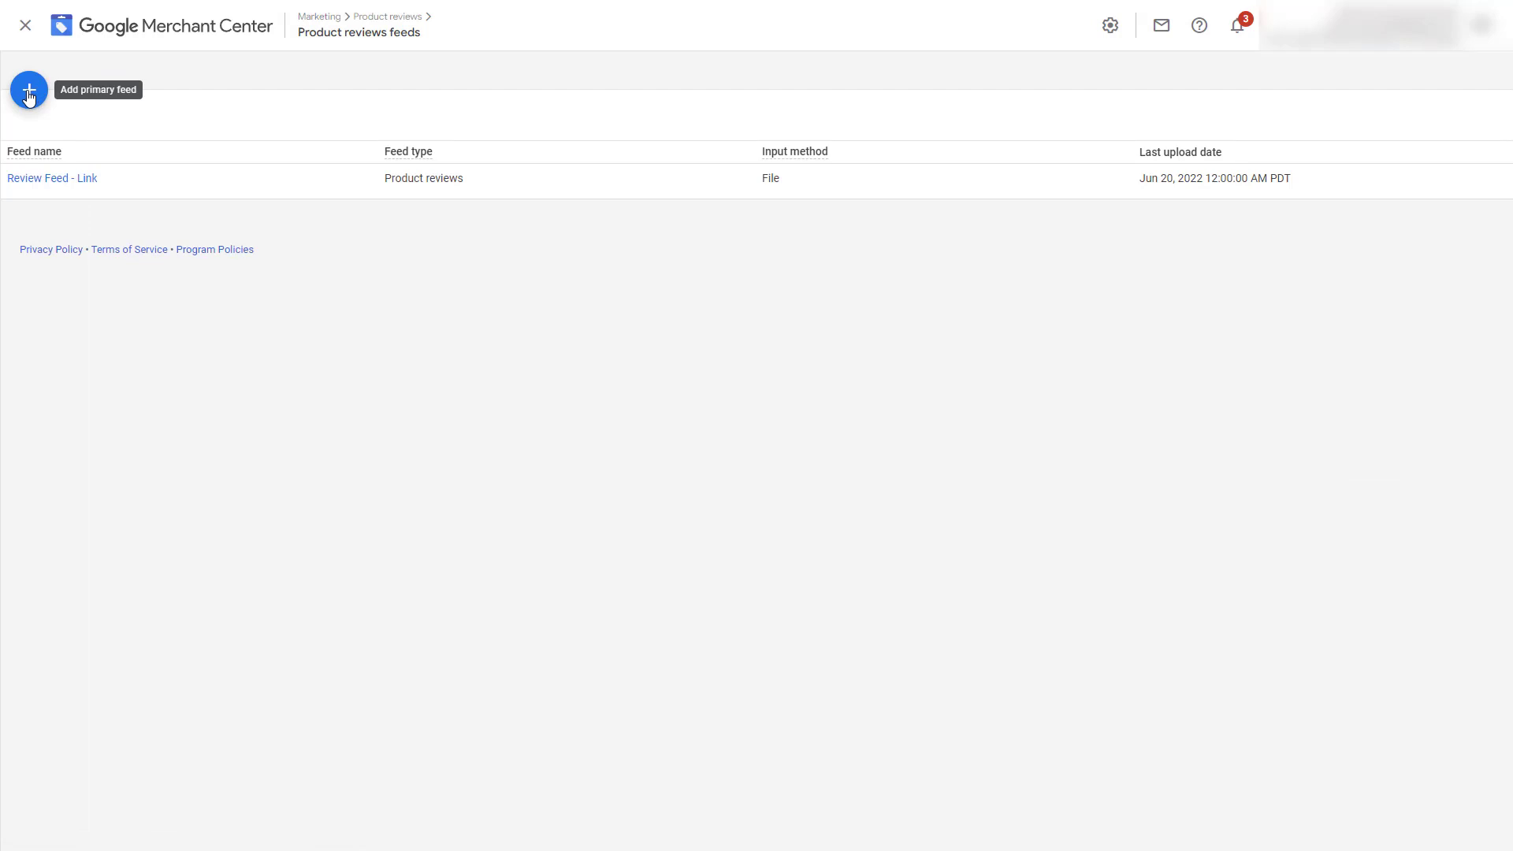
Add a new primary reviews feed named 'Video Tutorial' using Scheduled fetch
left_click(28, 91)
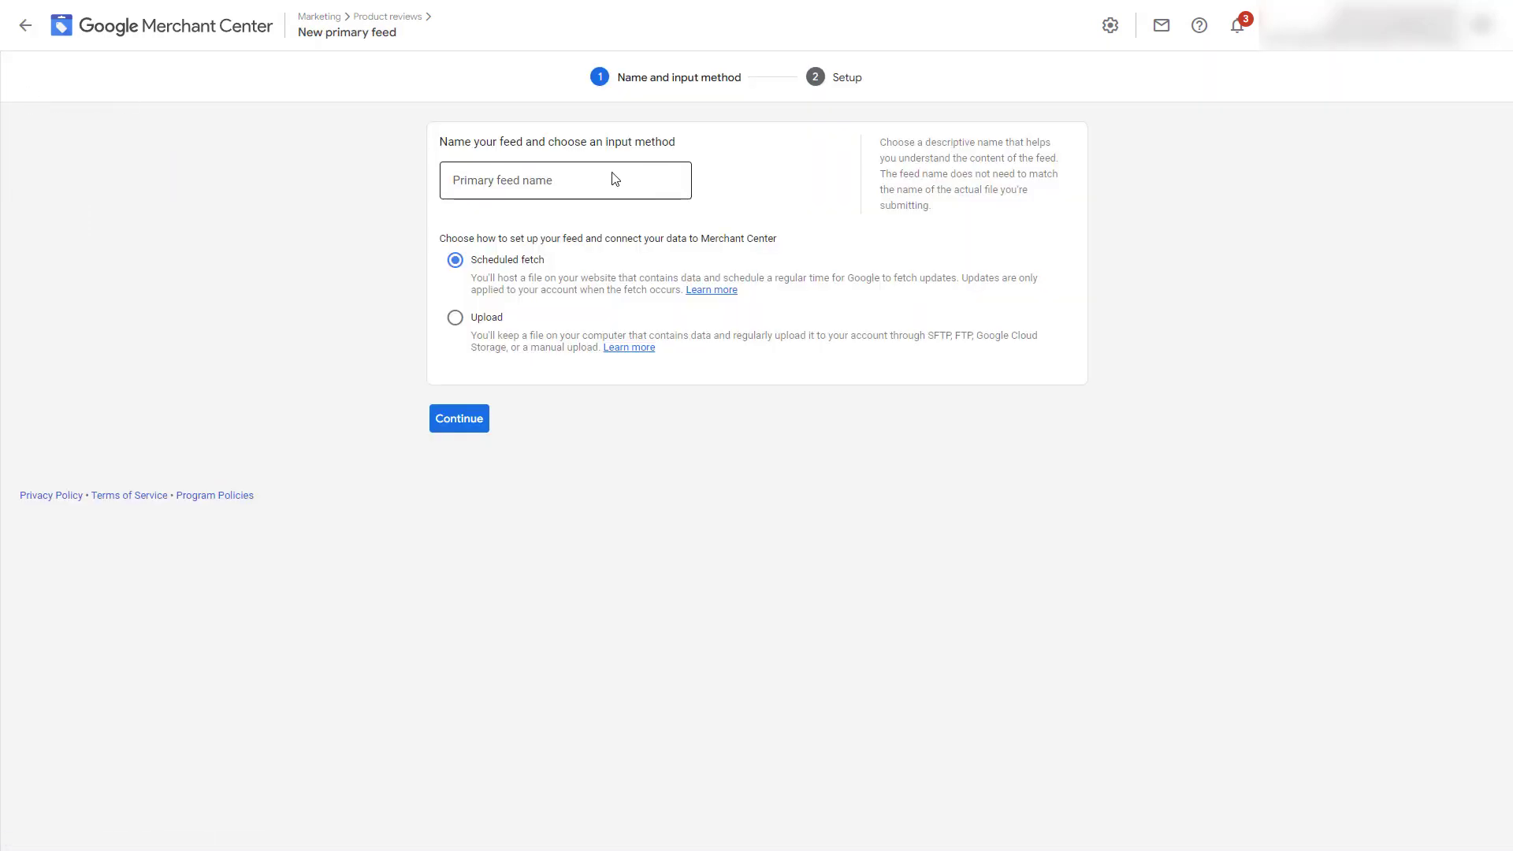
type("Vid")
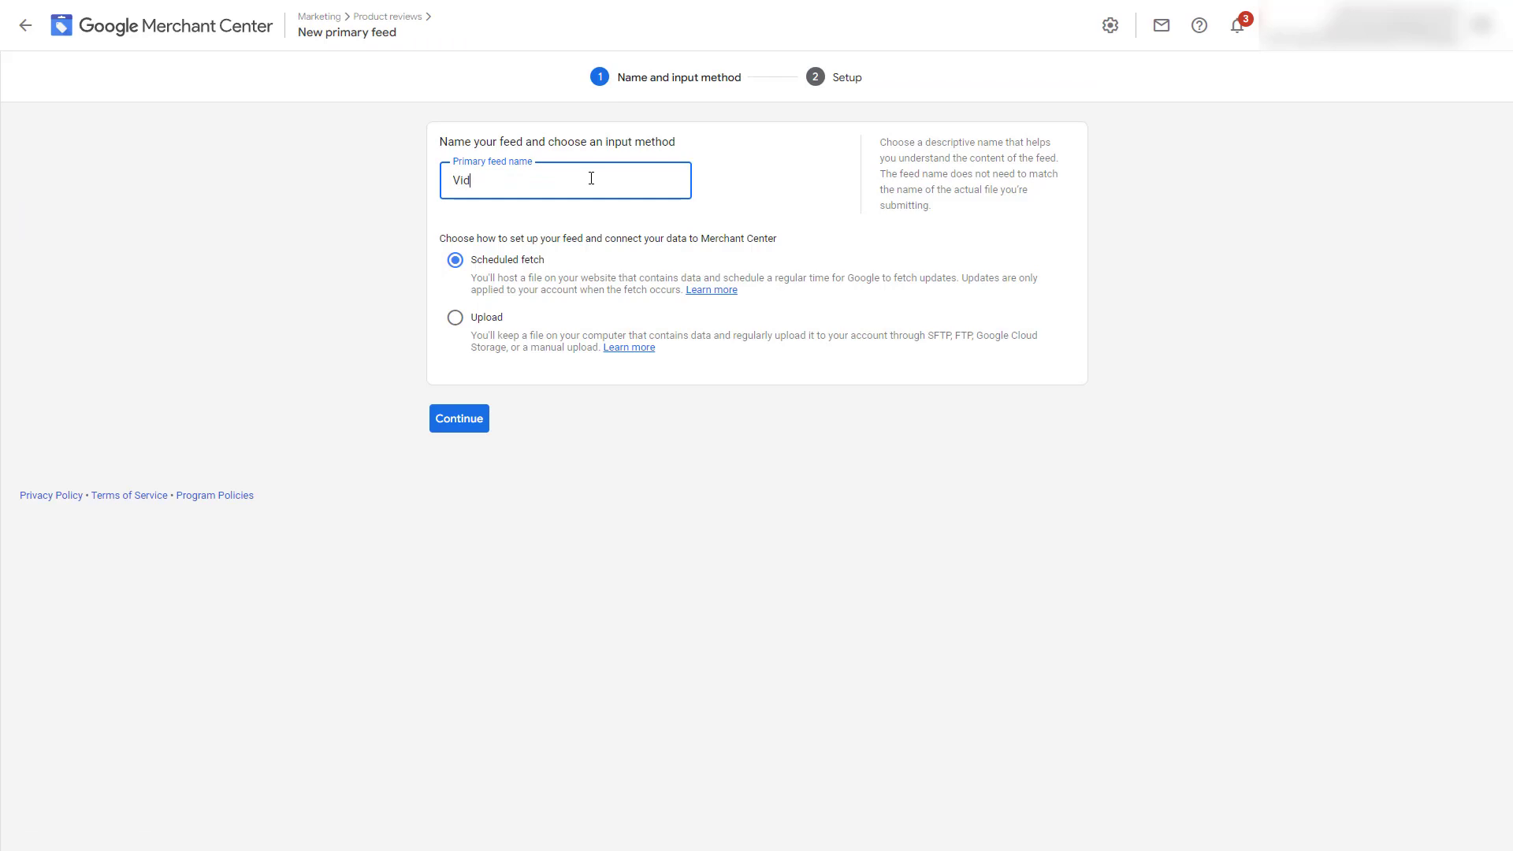
type("eo Tutori")
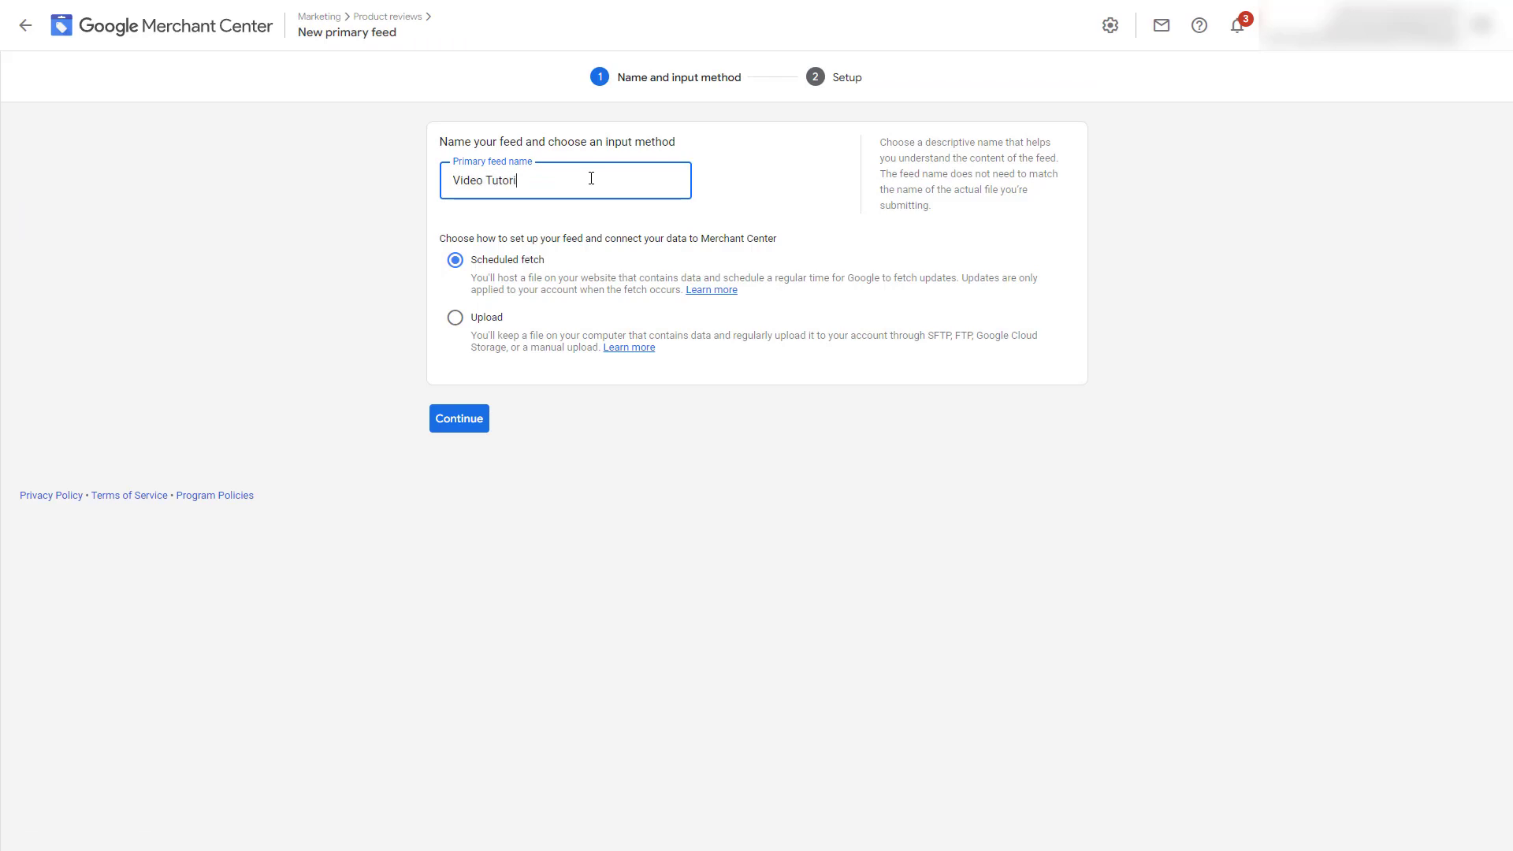
type("al")
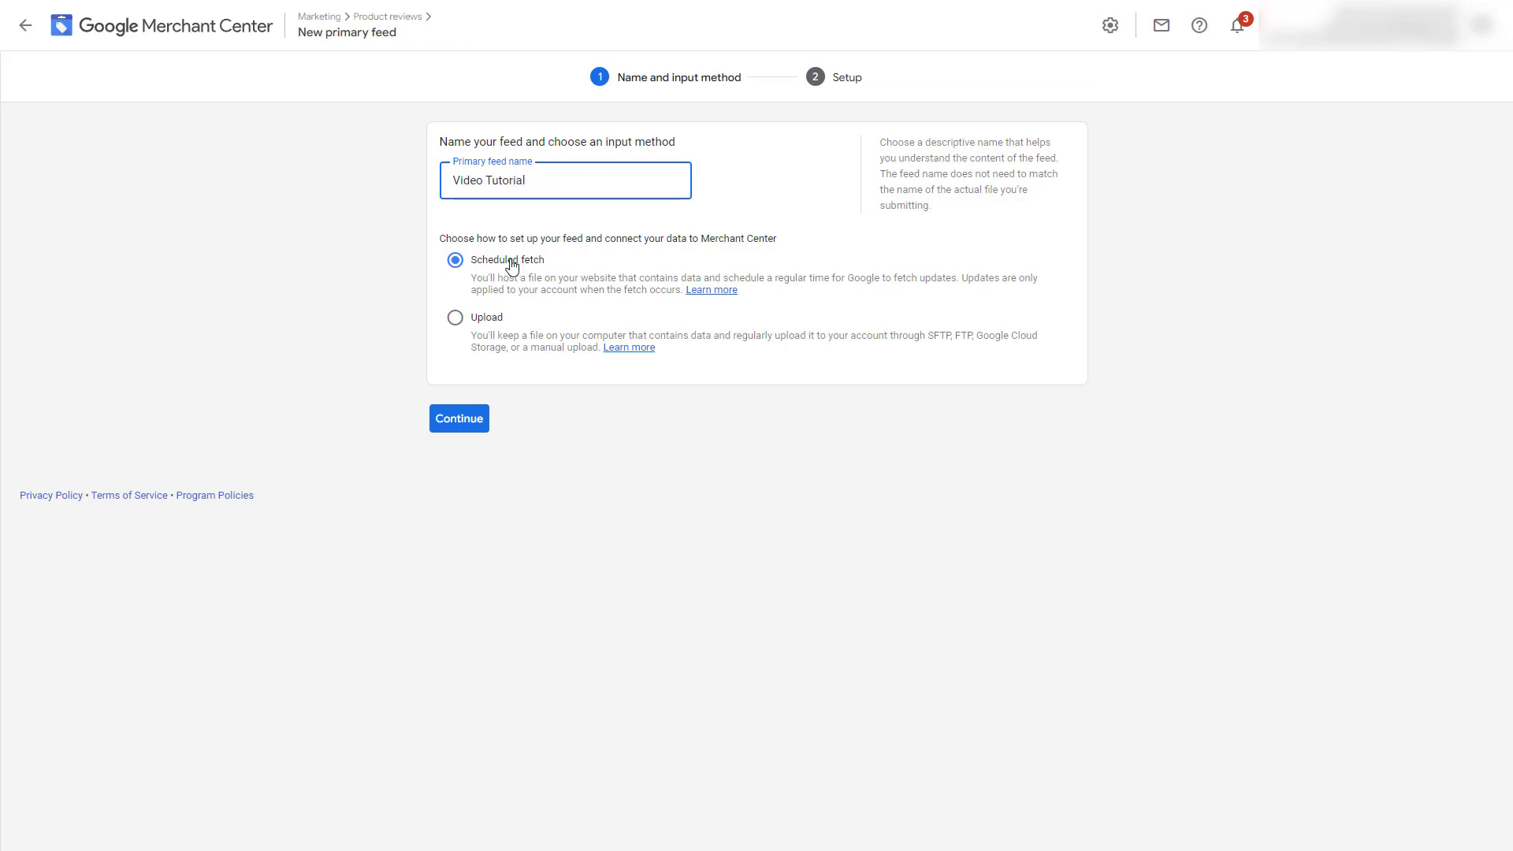
mouse_move(484, 392)
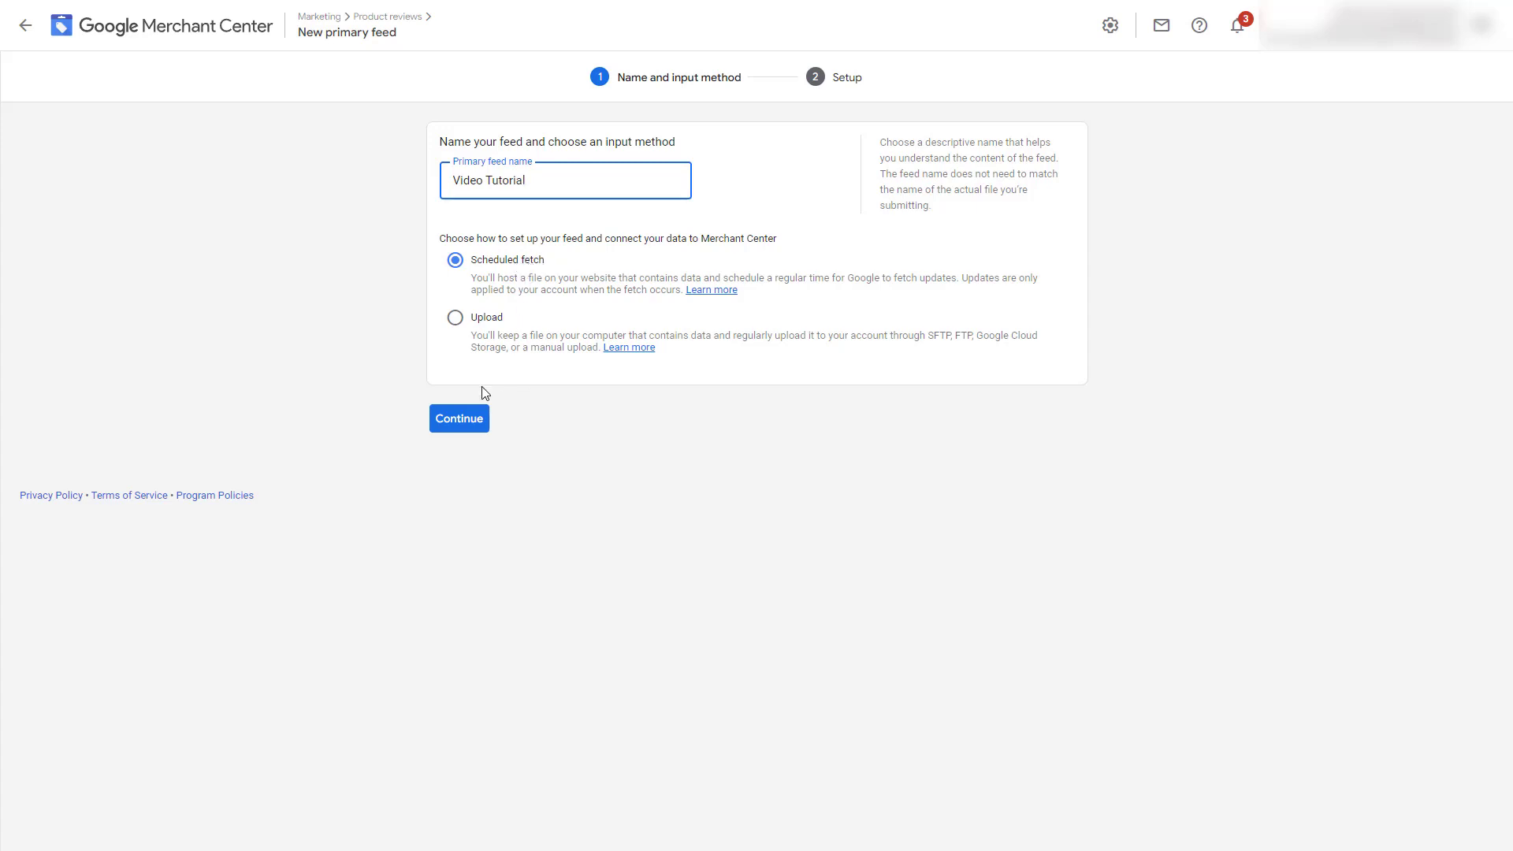
Continue to setup and enter the feed file name 'Video Turoiral' with daily 12:00 AM fetch
left_click(458, 418)
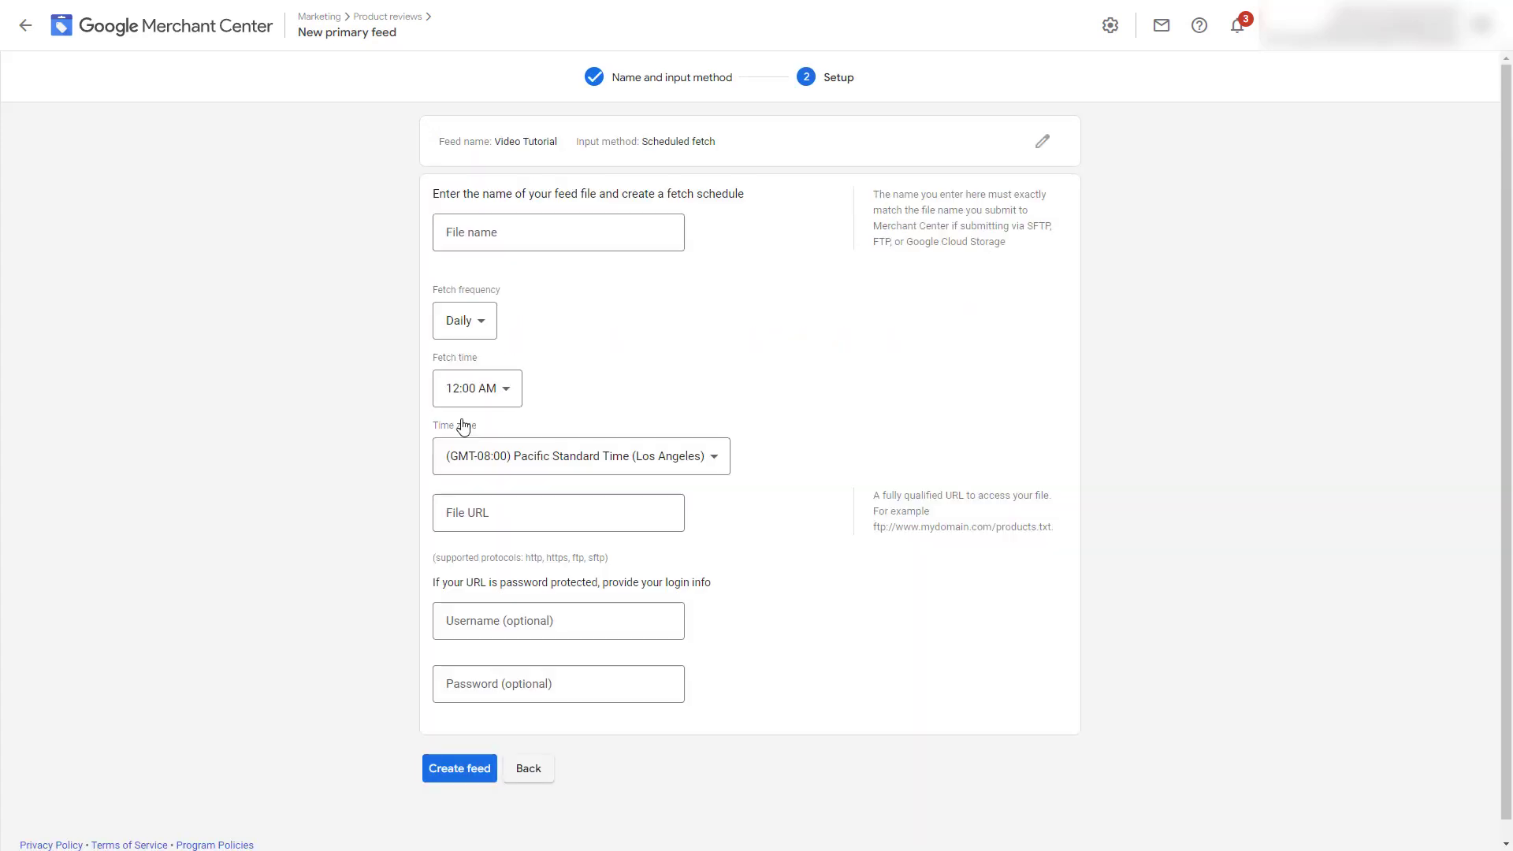
left_click(558, 231)
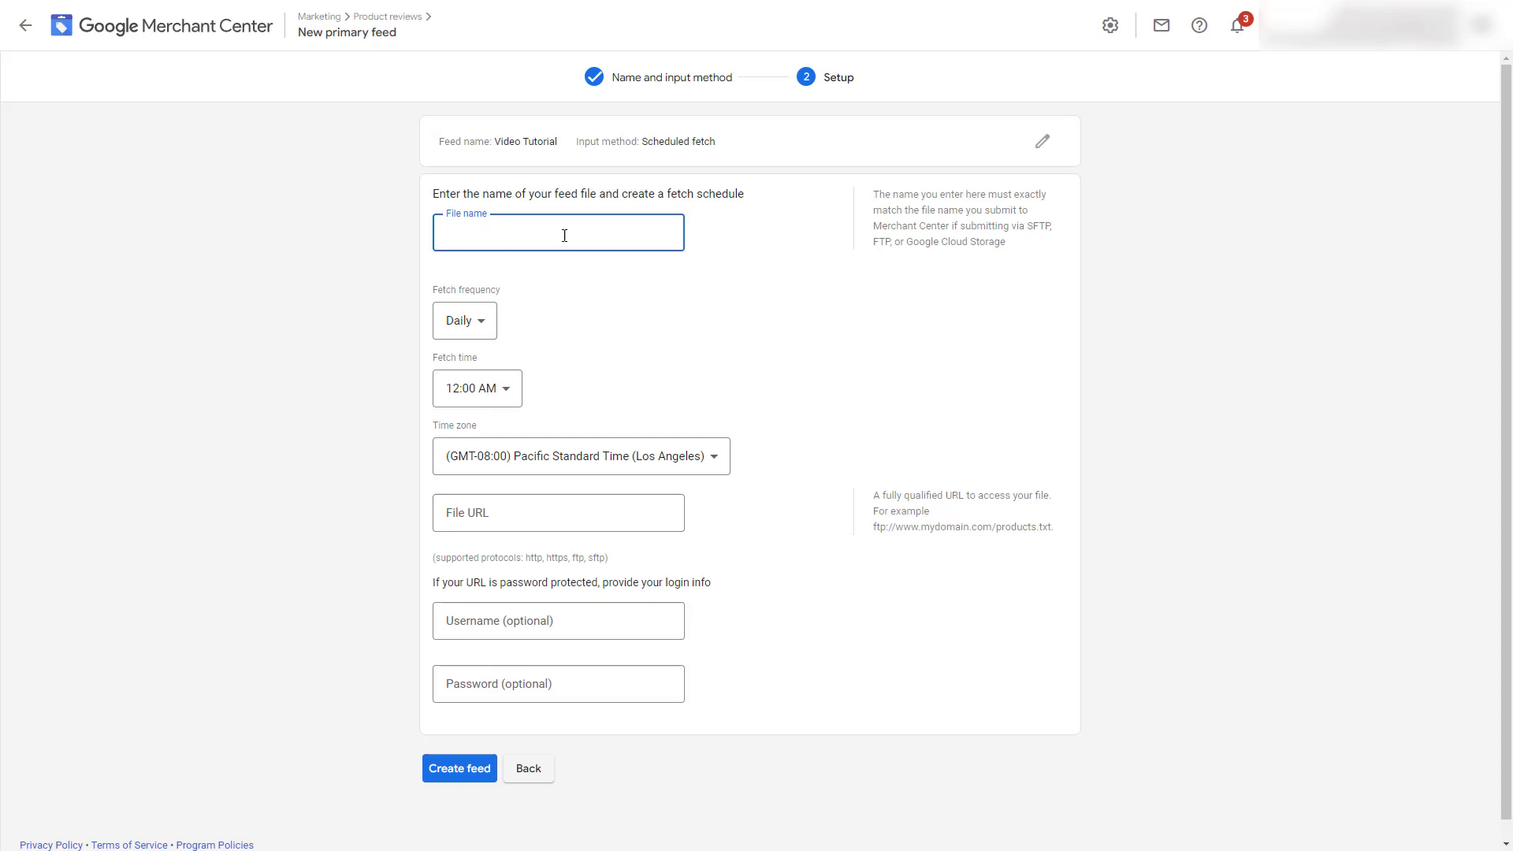
type("Video")
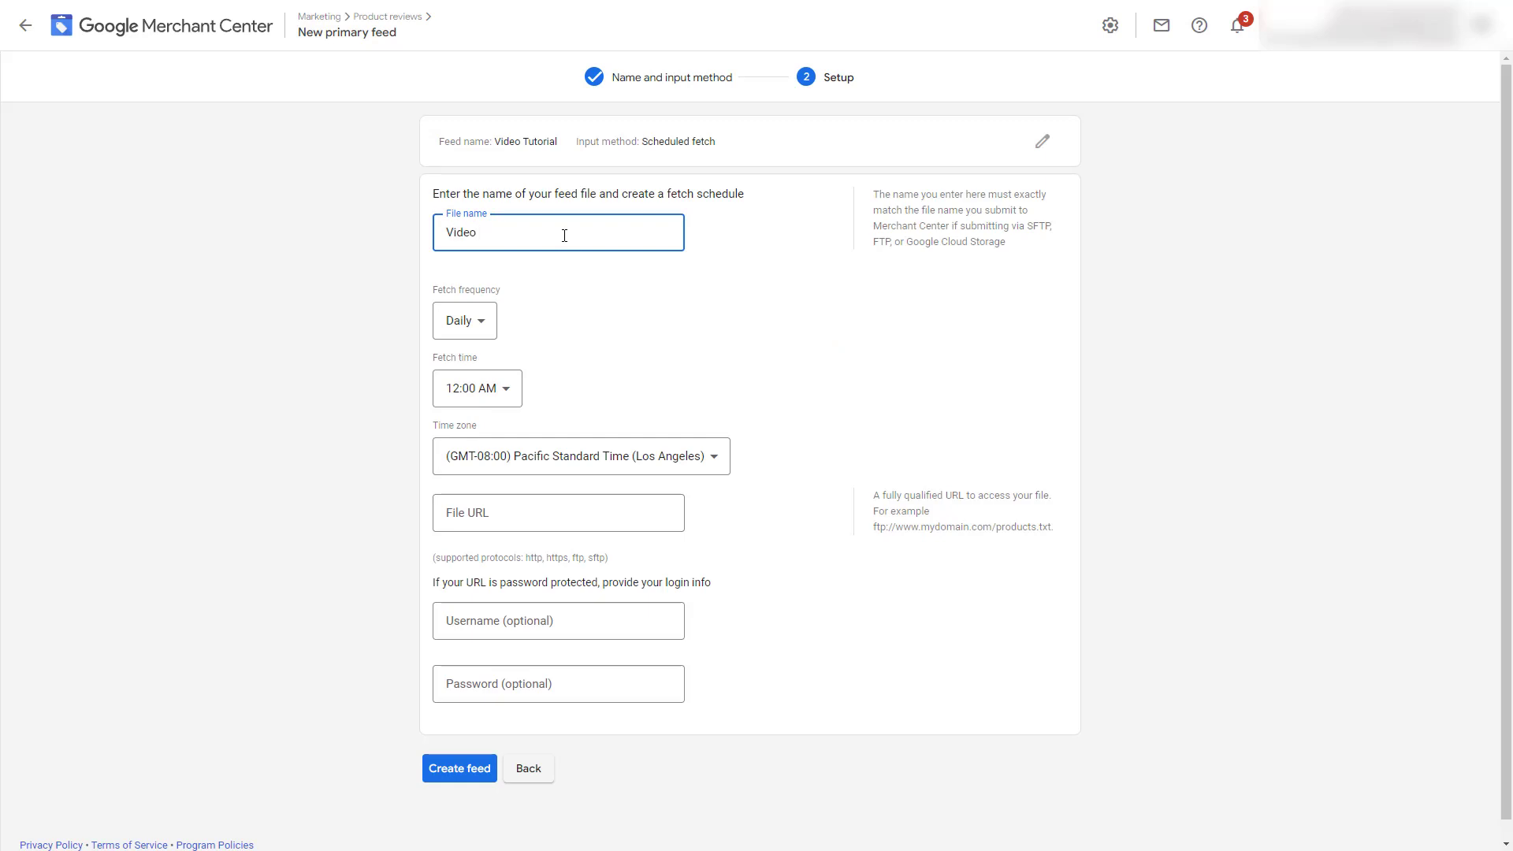
type("Turoiral")
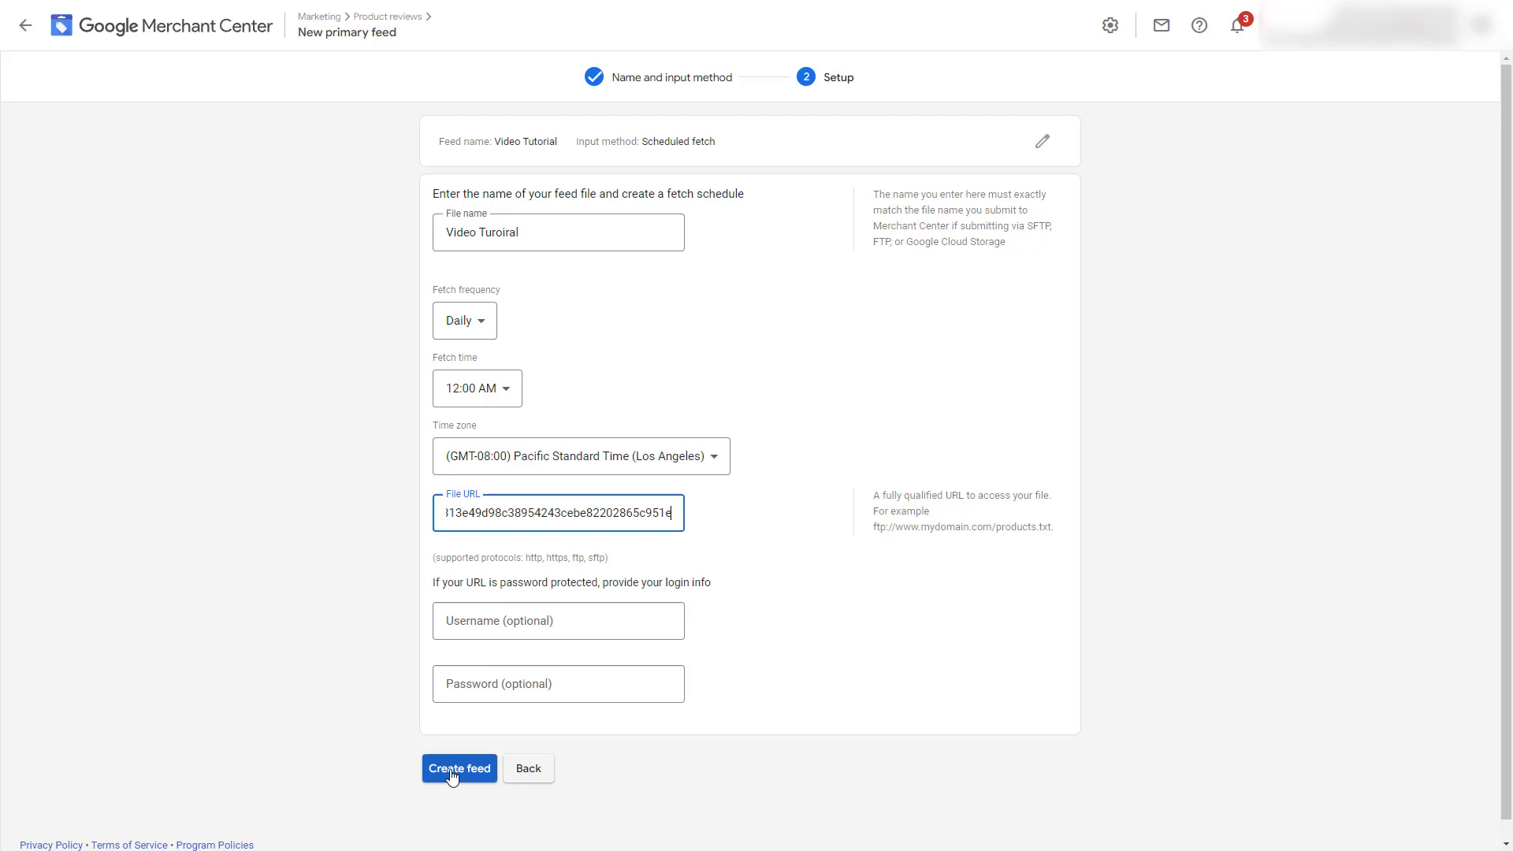
Create the Video Tutorial scheduled-fetch reviews feed
left_click(458, 767)
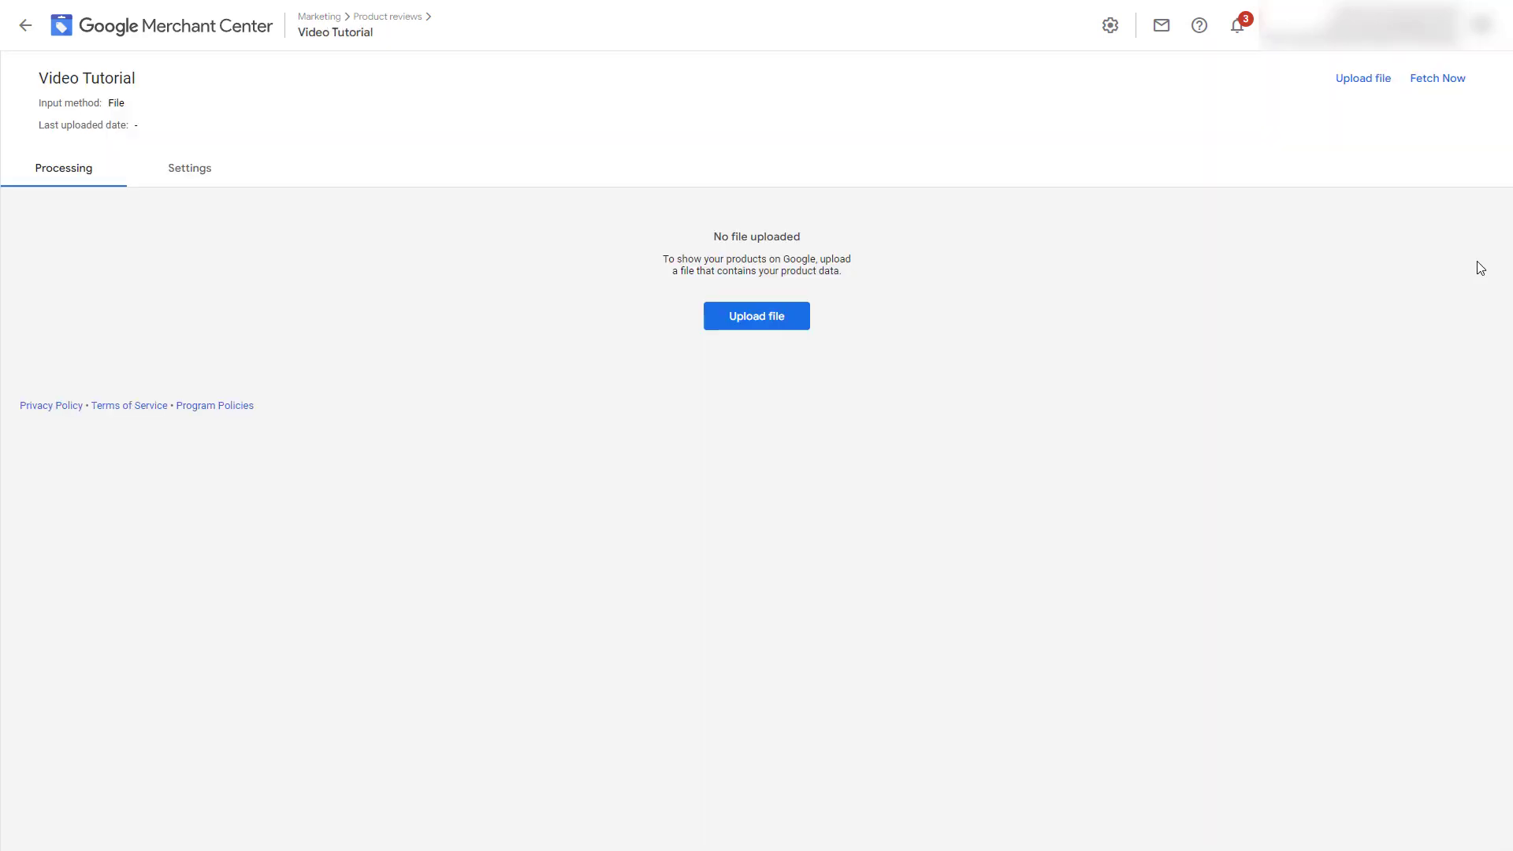
mouse_move(1437, 79)
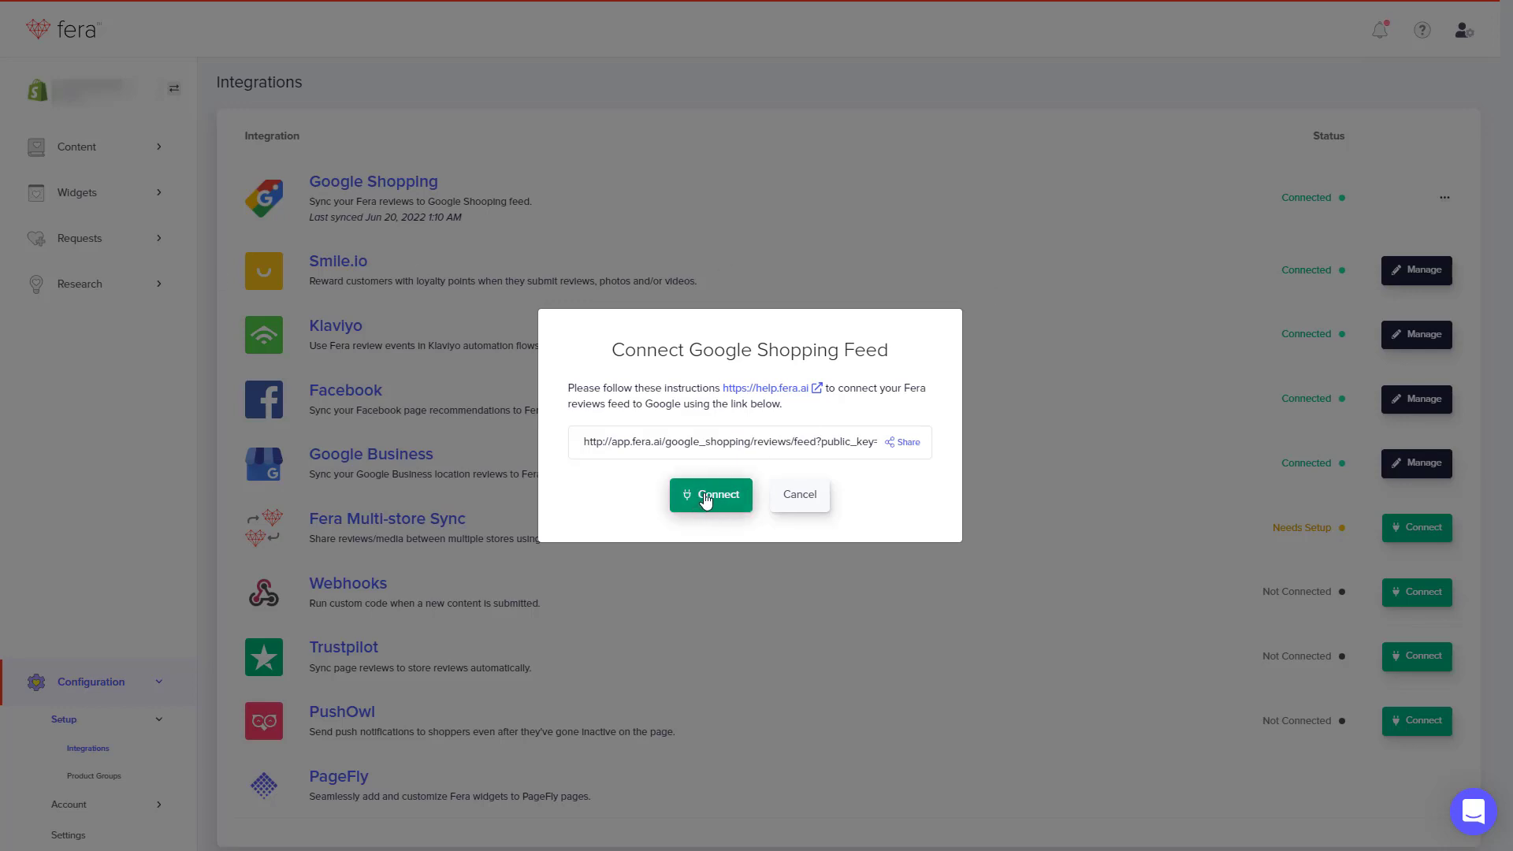
Confirm the connection so Fera reports the Google Shopping feed is connected
left_click(711, 494)
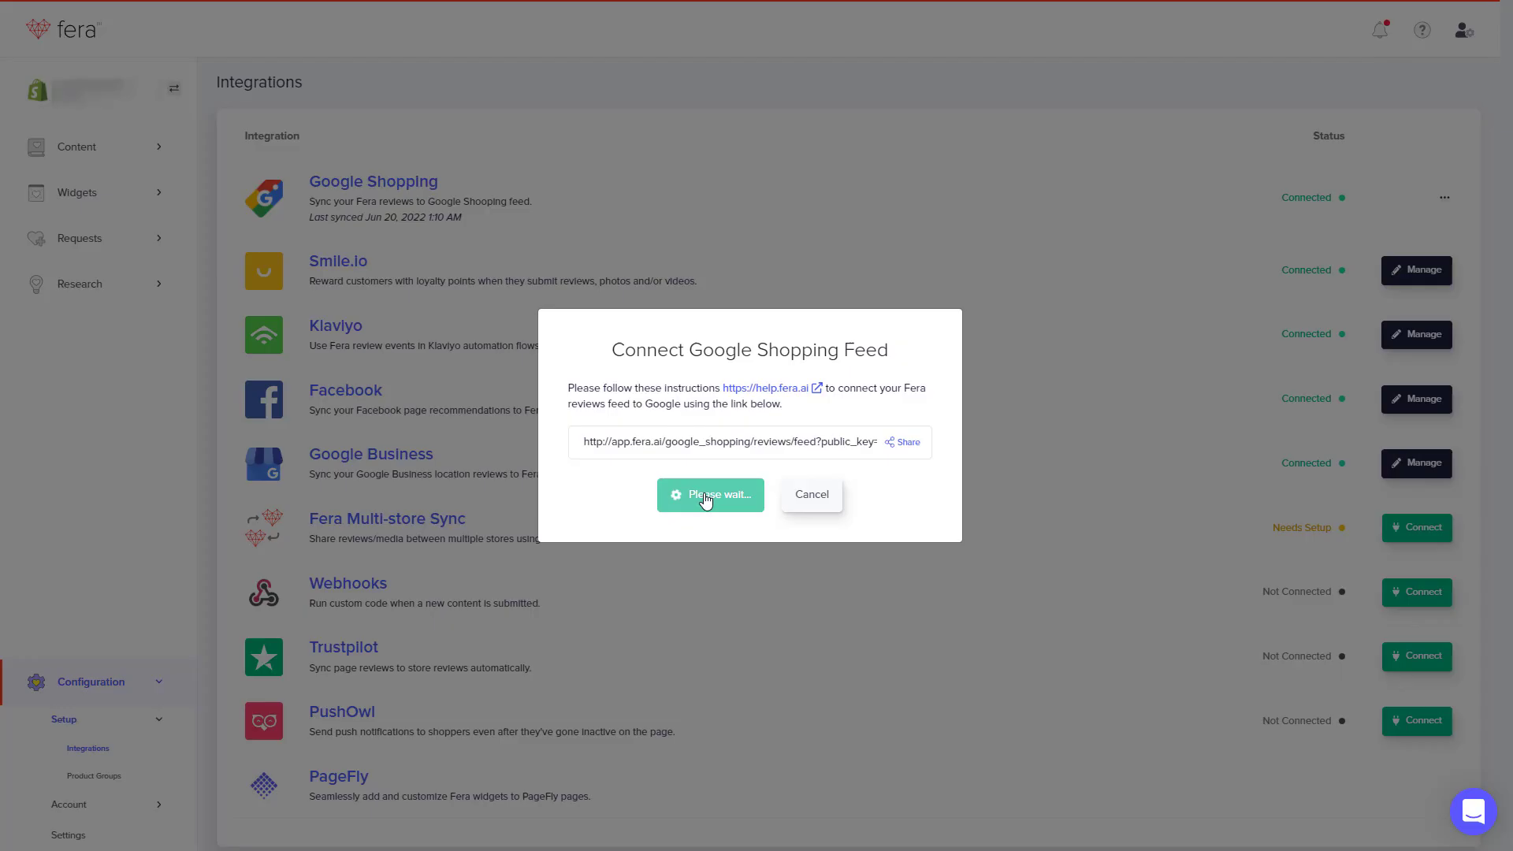
left_click(709, 494)
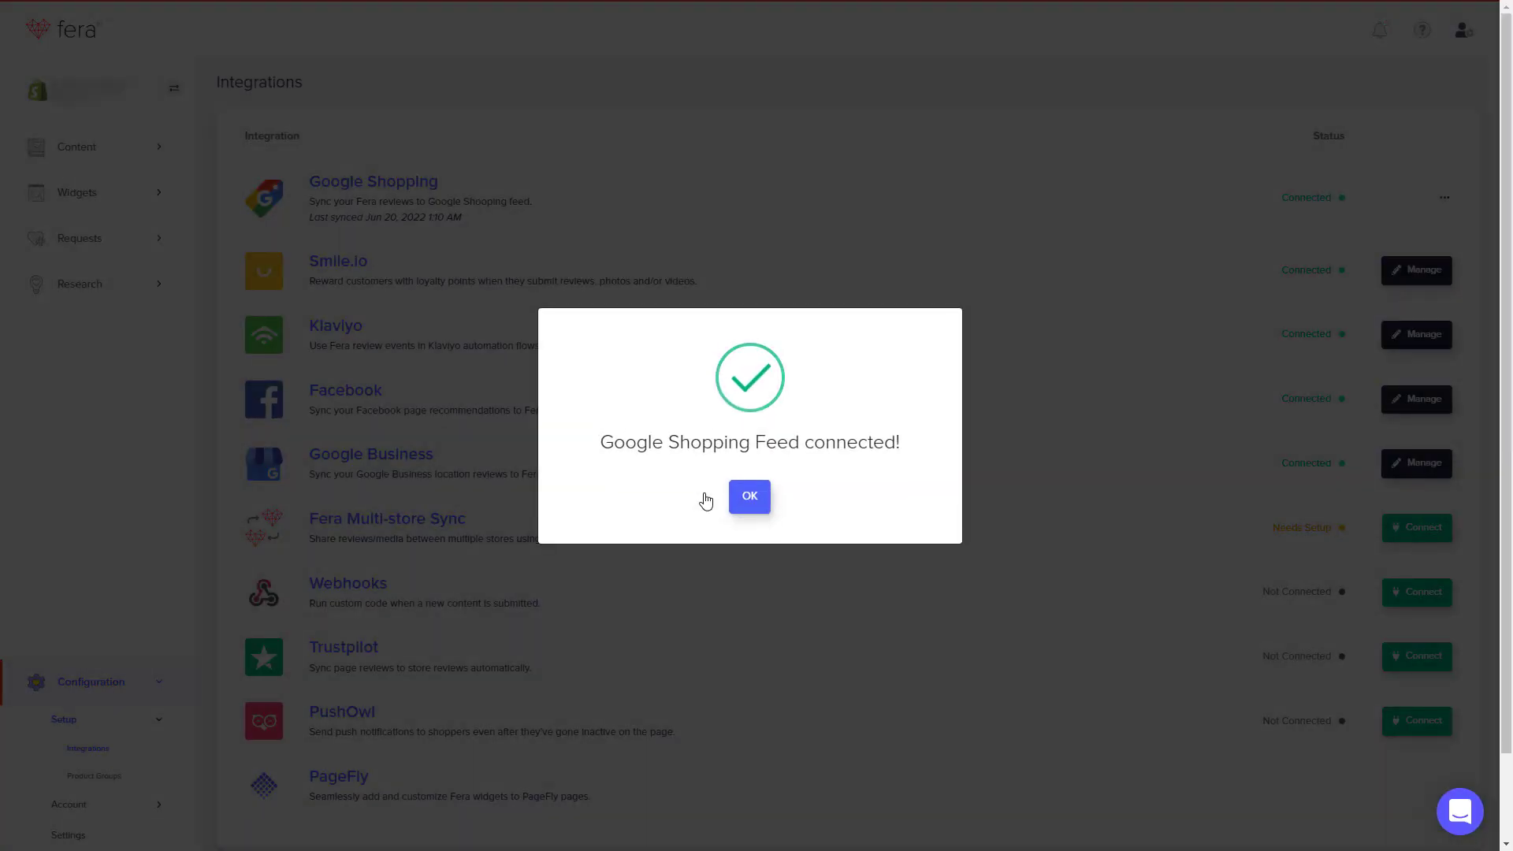